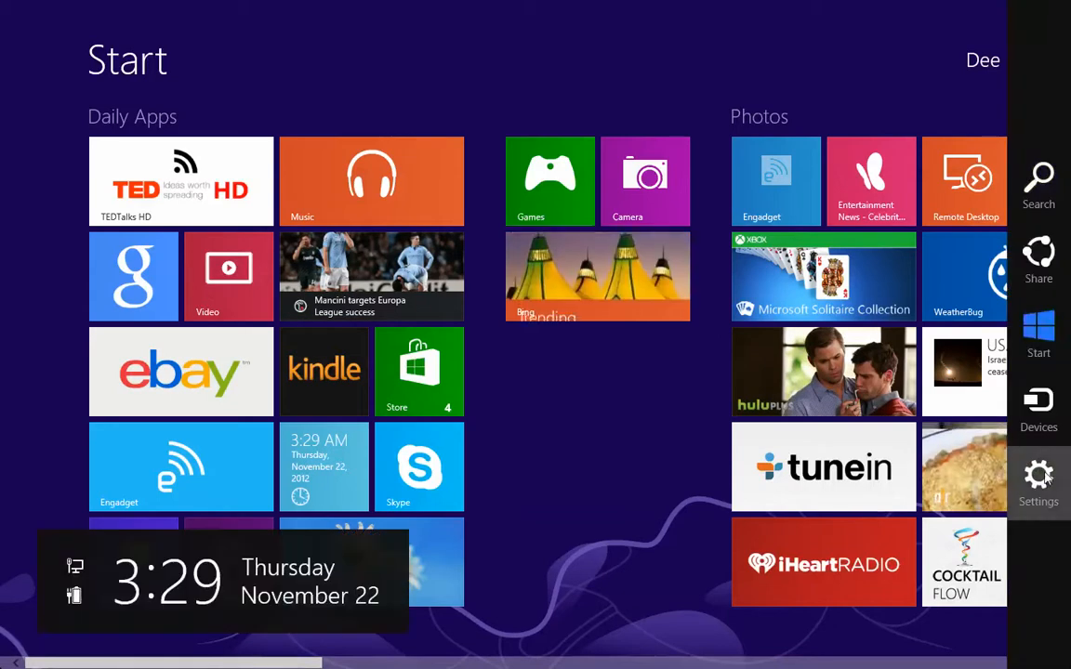
- Open Change PC settings from the Settings charm
click(1037, 476)
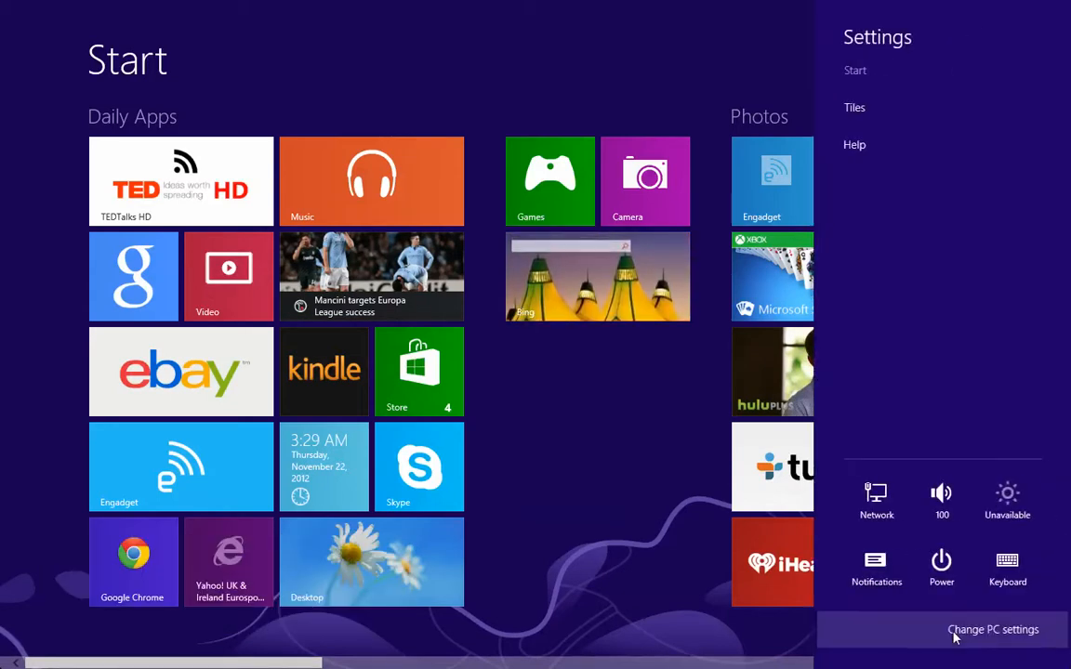
click(992, 629)
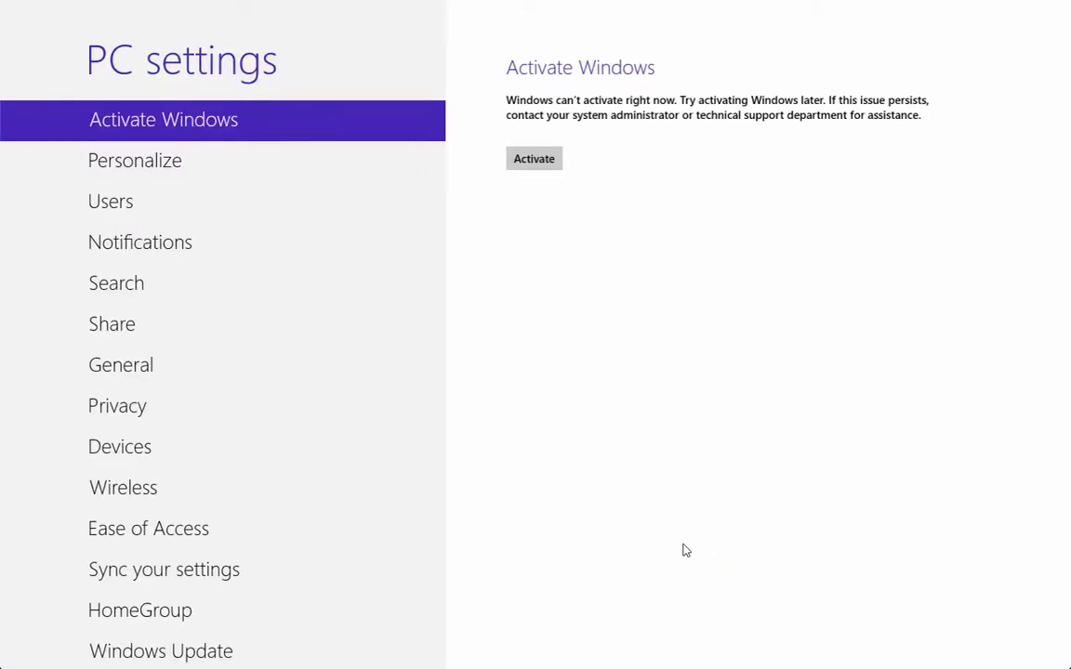
- Go to the General settings page and scroll to the Advanced startup section
scroll(down, 3)
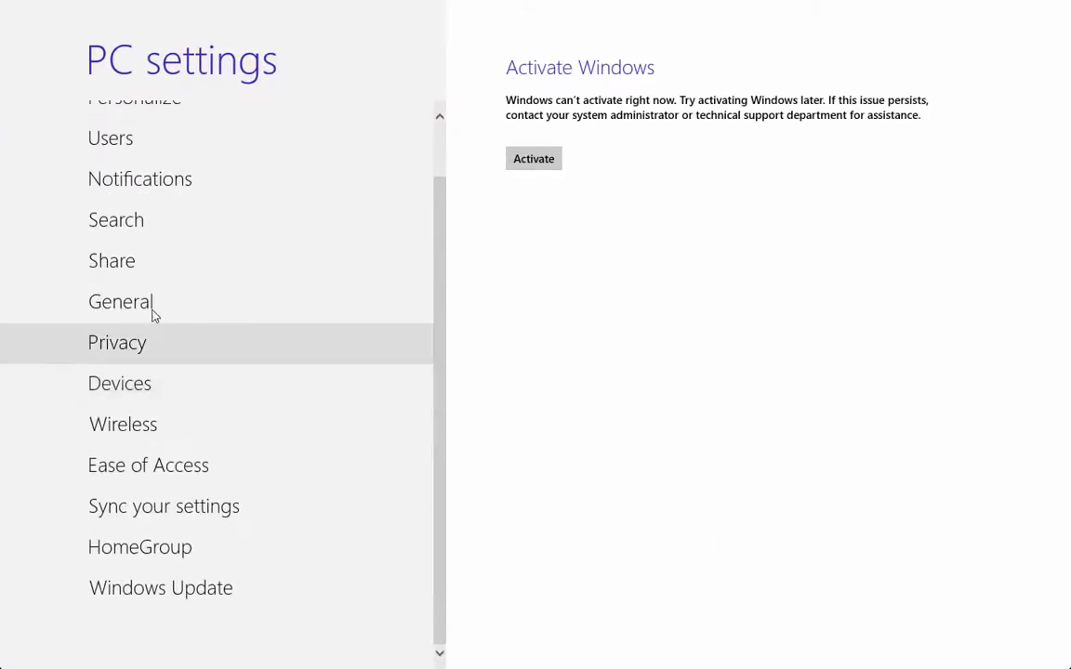
click(118, 301)
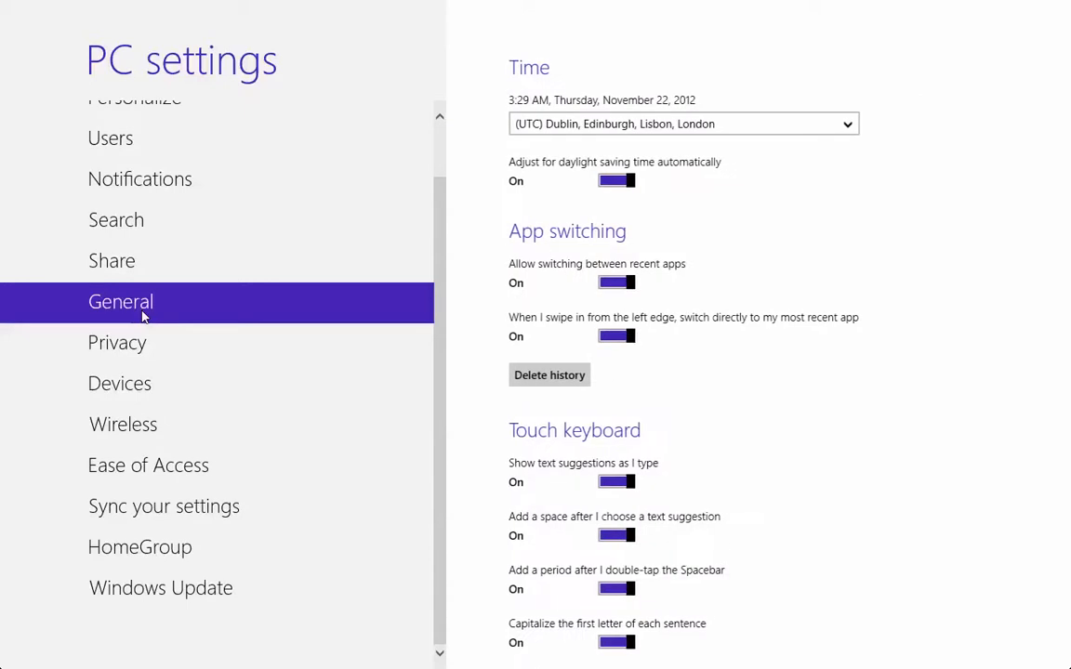
scroll(down, 3)
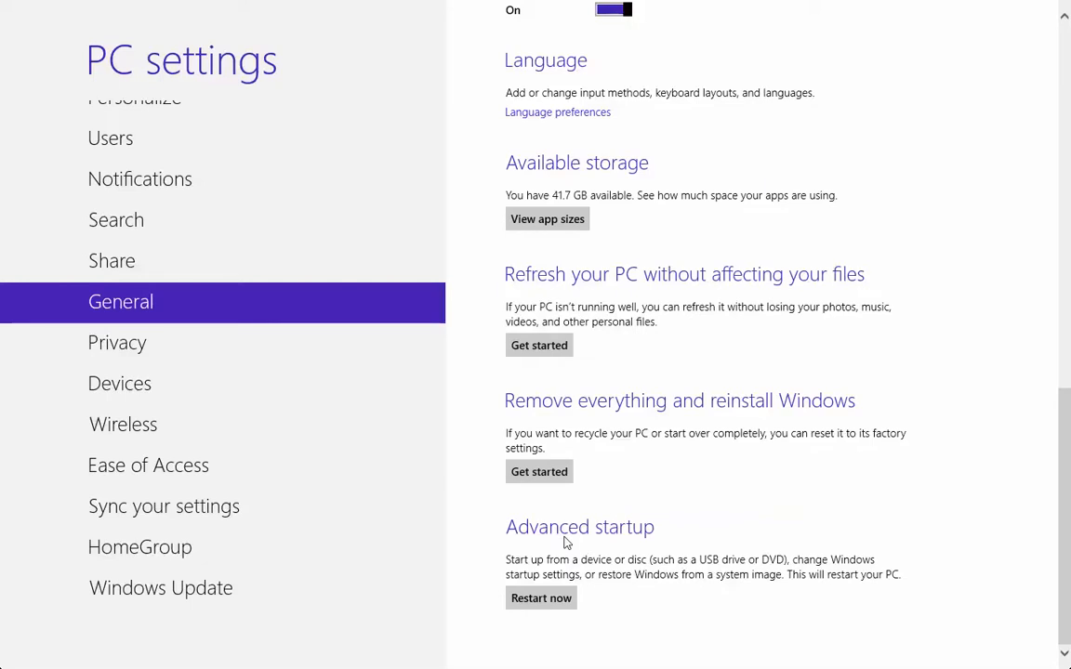
mouse_move(638, 567)
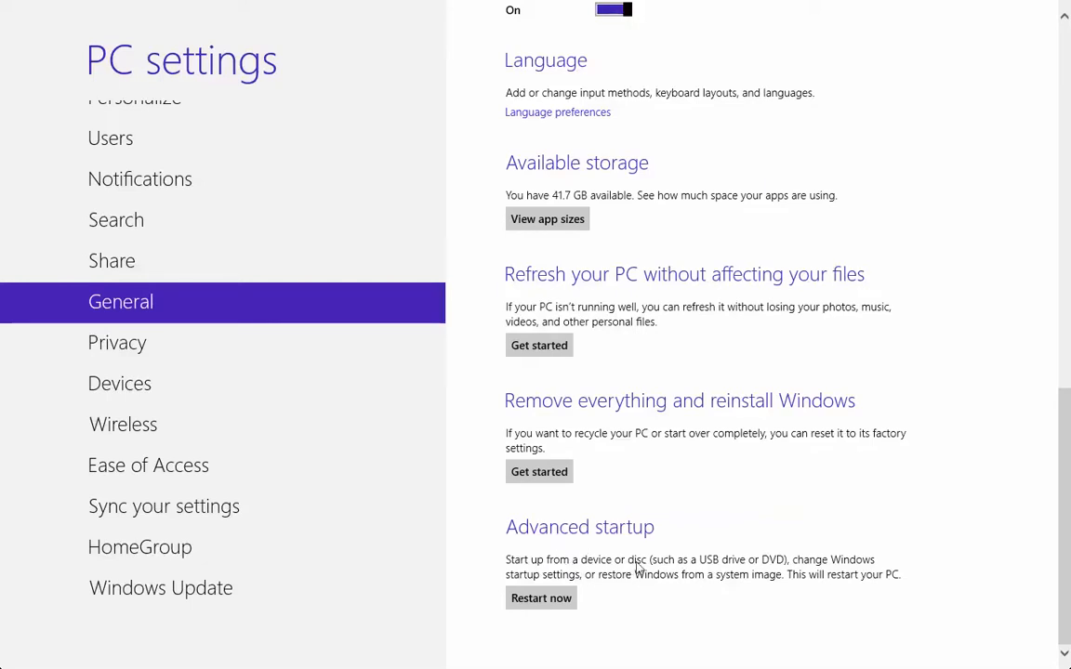
mouse_move(572, 585)
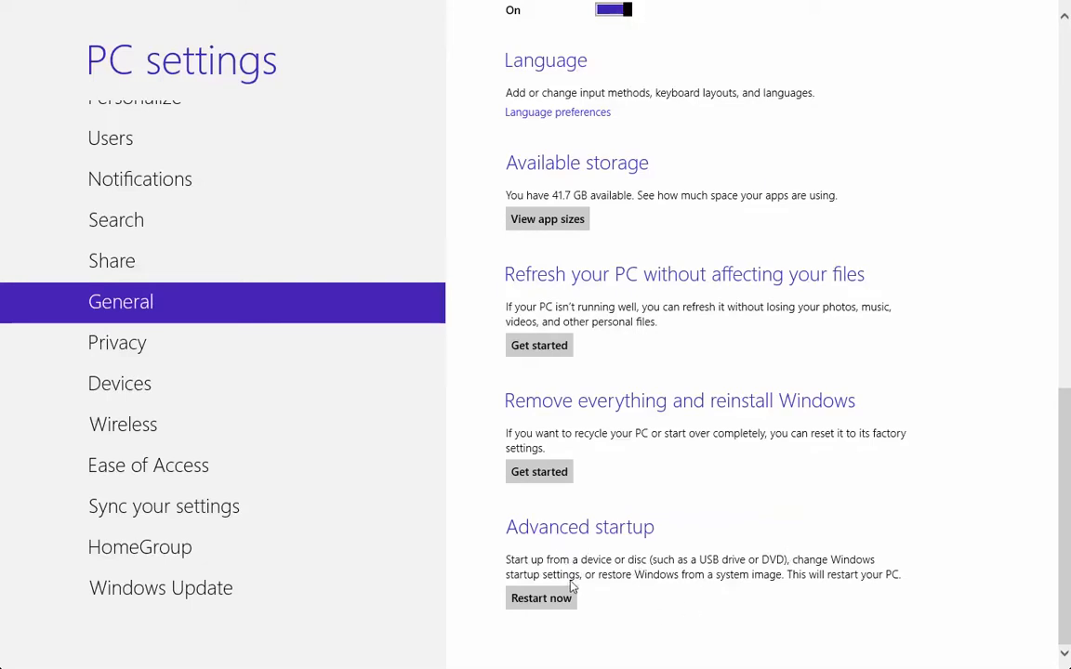
mouse_move(804, 587)
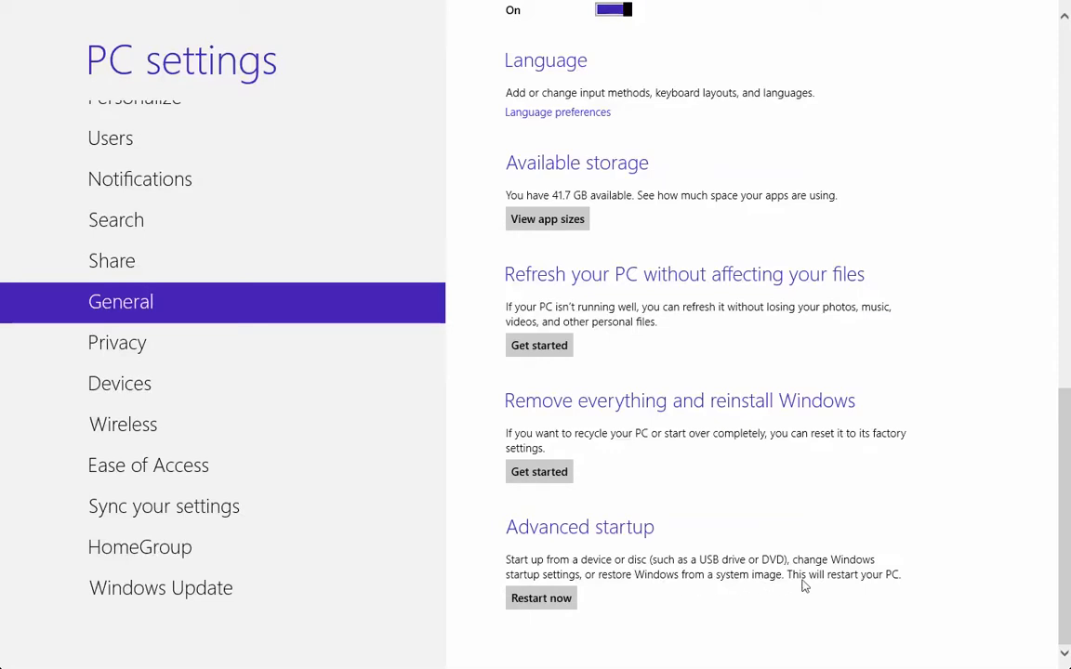
mouse_move(541, 598)
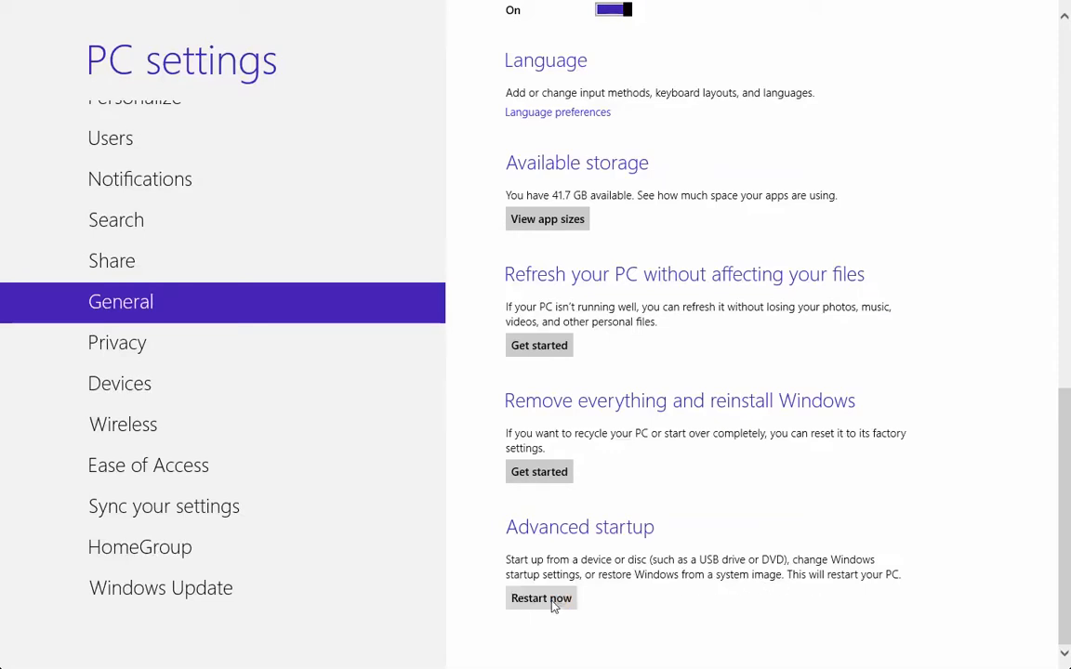
- Use Restart now under Advanced startup to reach the Choose an option screen
click(539, 599)
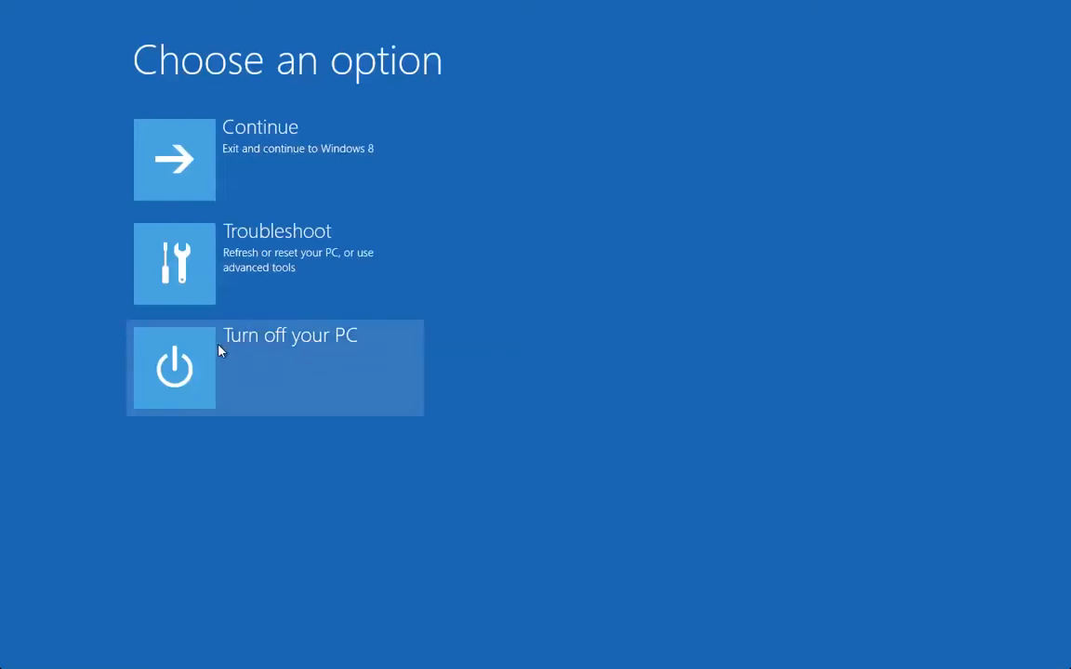
mouse_move(209, 293)
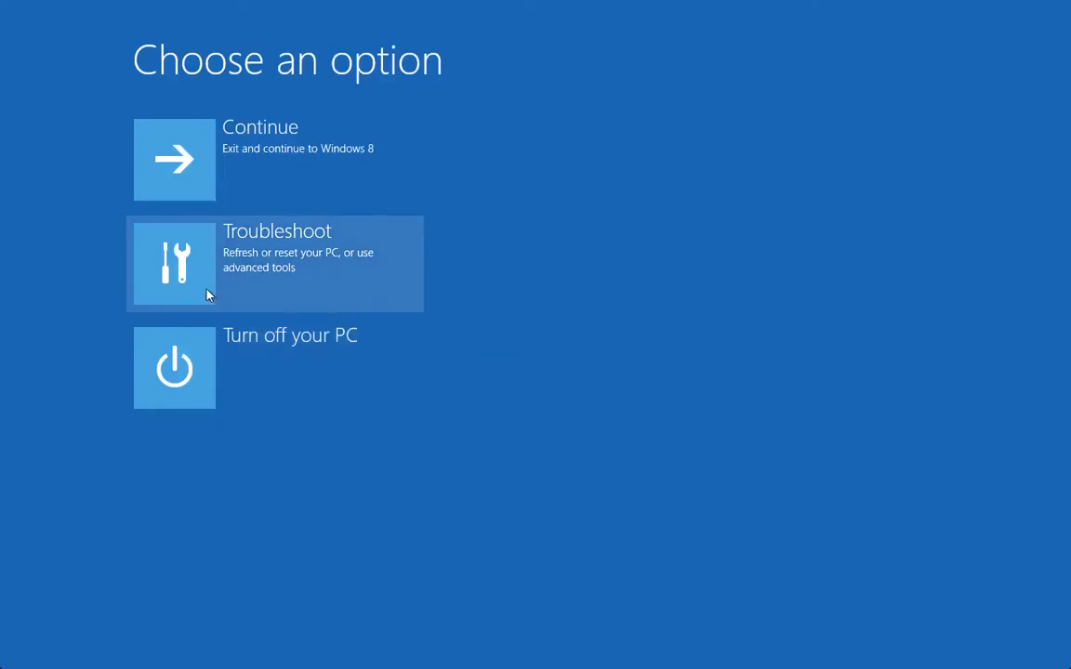
mouse_move(190, 186)
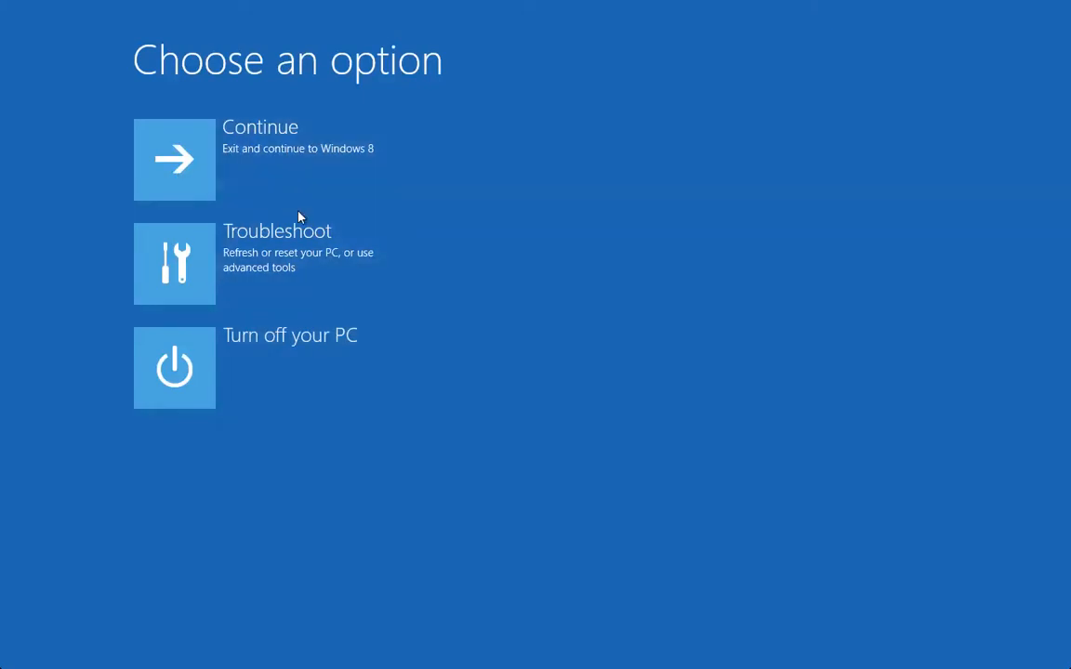
mouse_move(193, 270)
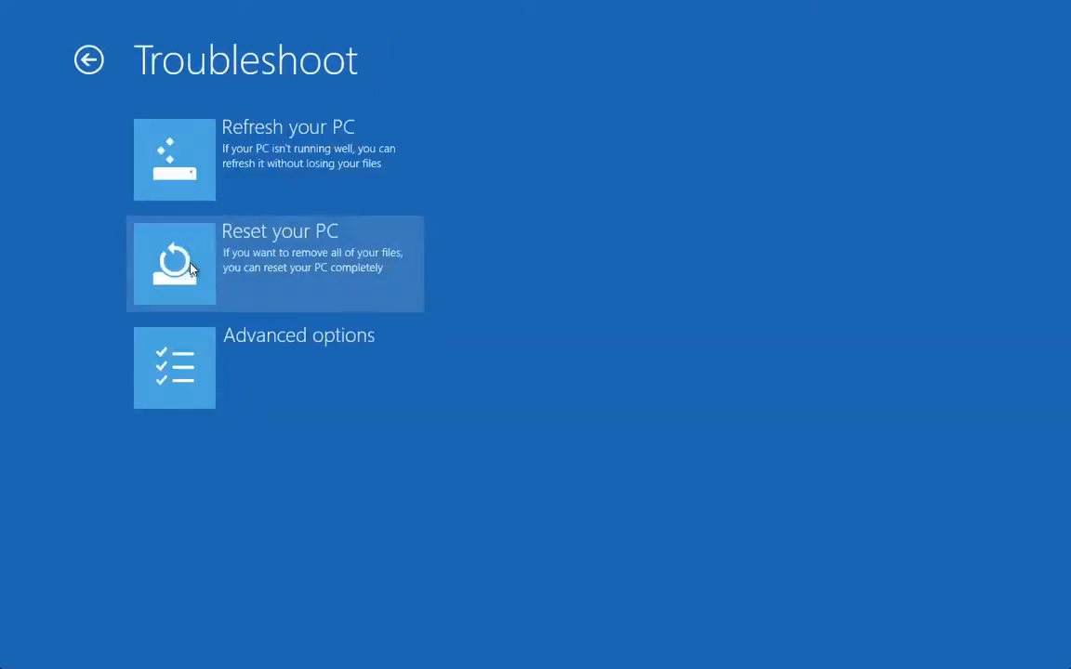
mouse_move(171, 179)
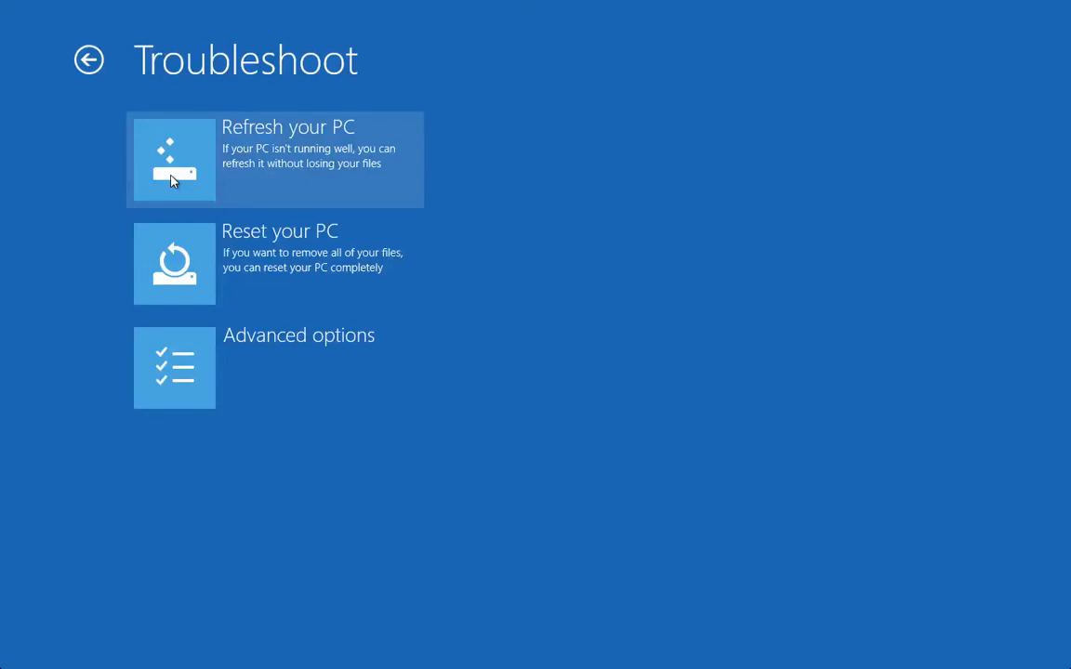
mouse_move(205, 260)
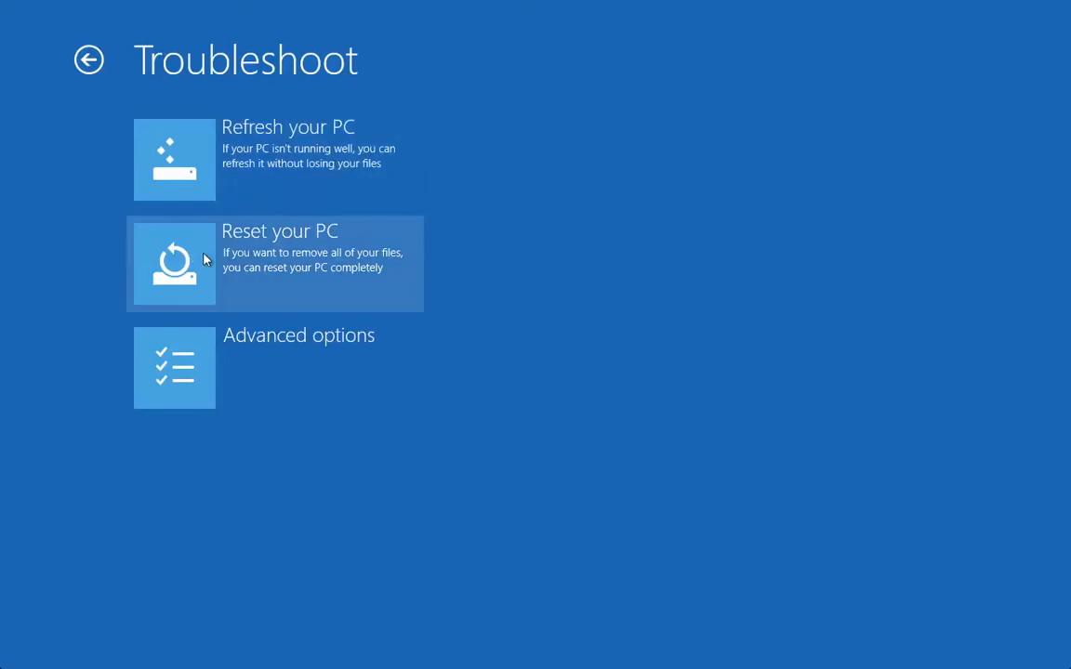
mouse_move(185, 350)
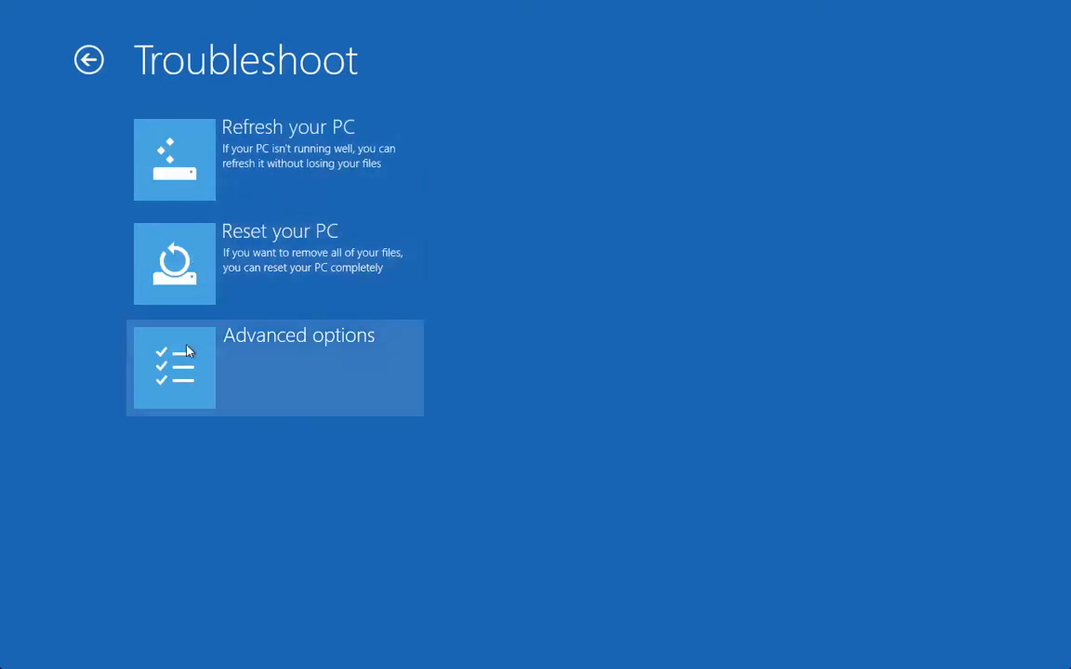
click(297, 368)
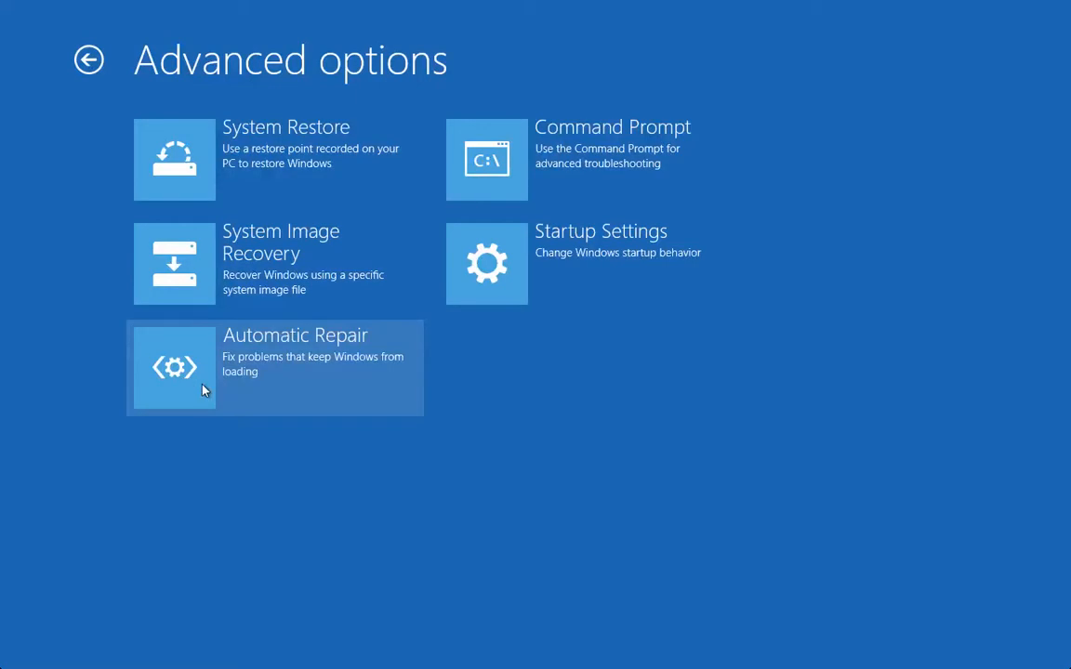
mouse_move(476, 567)
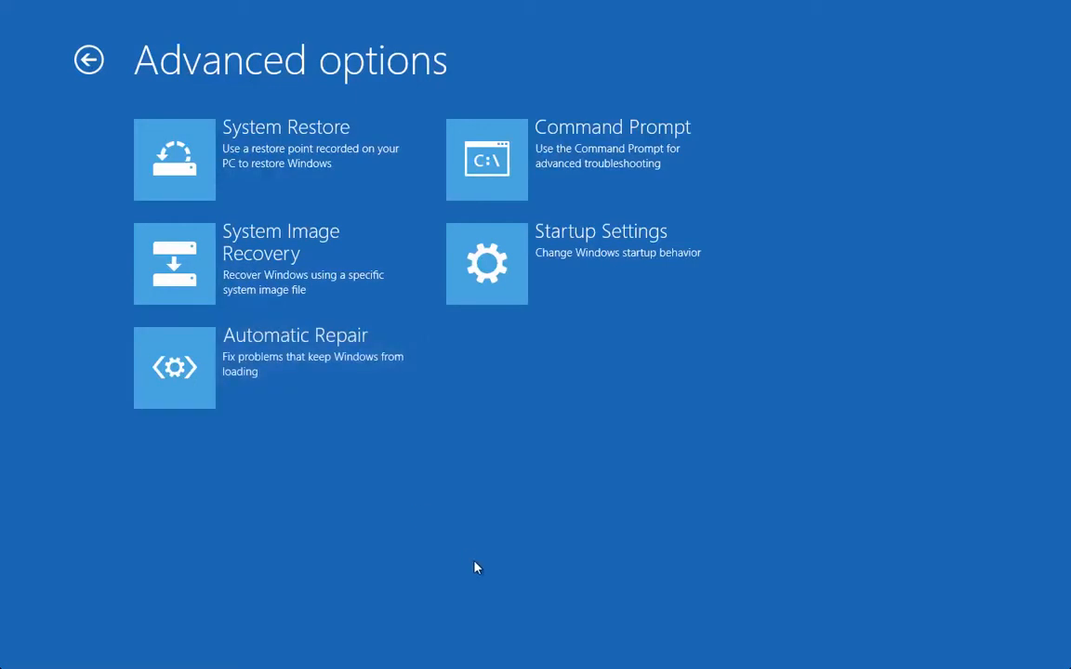
mouse_move(276, 159)
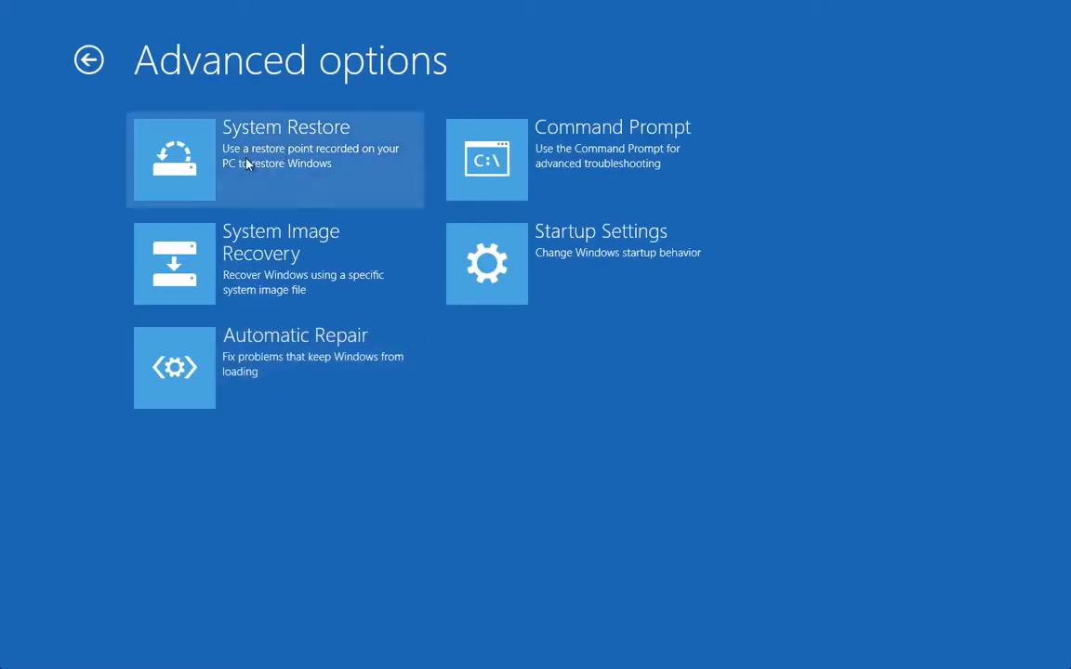
mouse_move(297, 197)
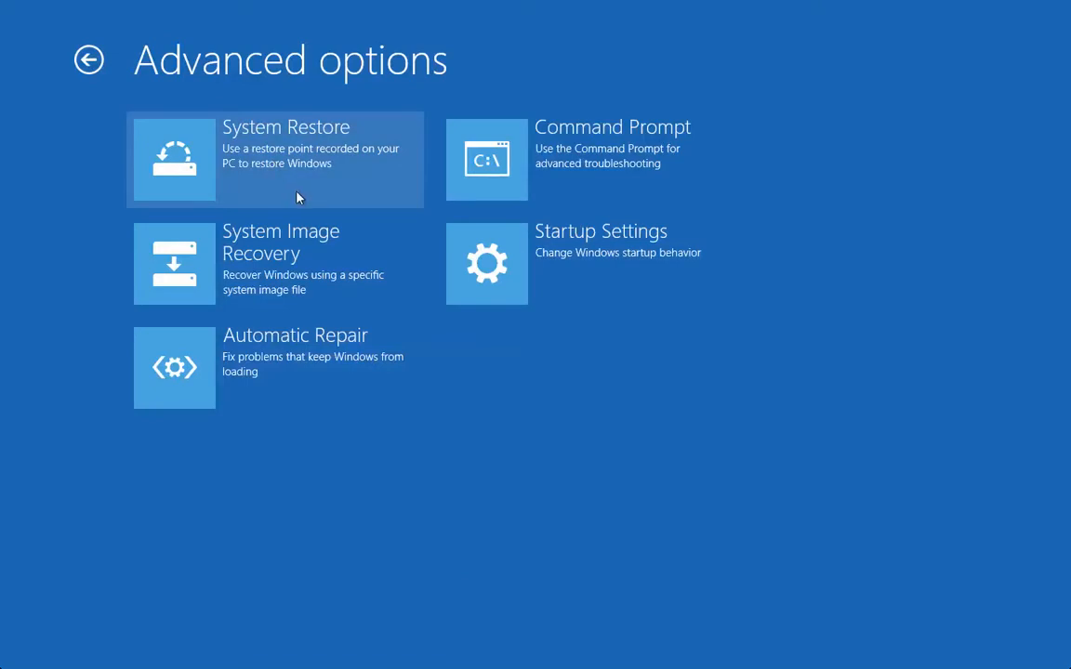
mouse_move(290, 162)
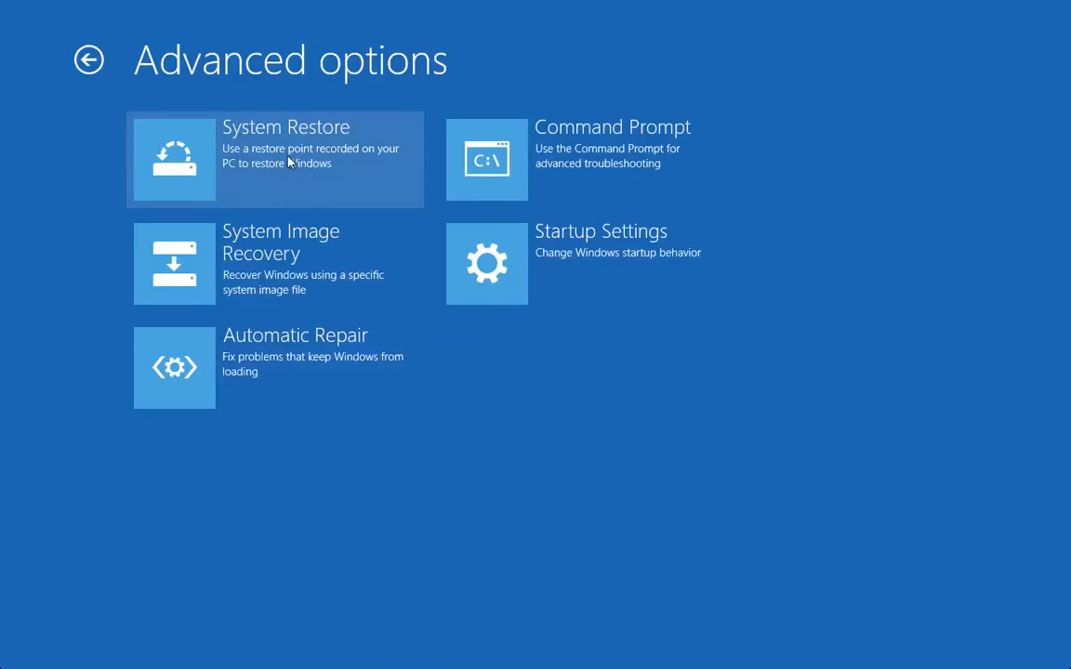
mouse_move(333, 168)
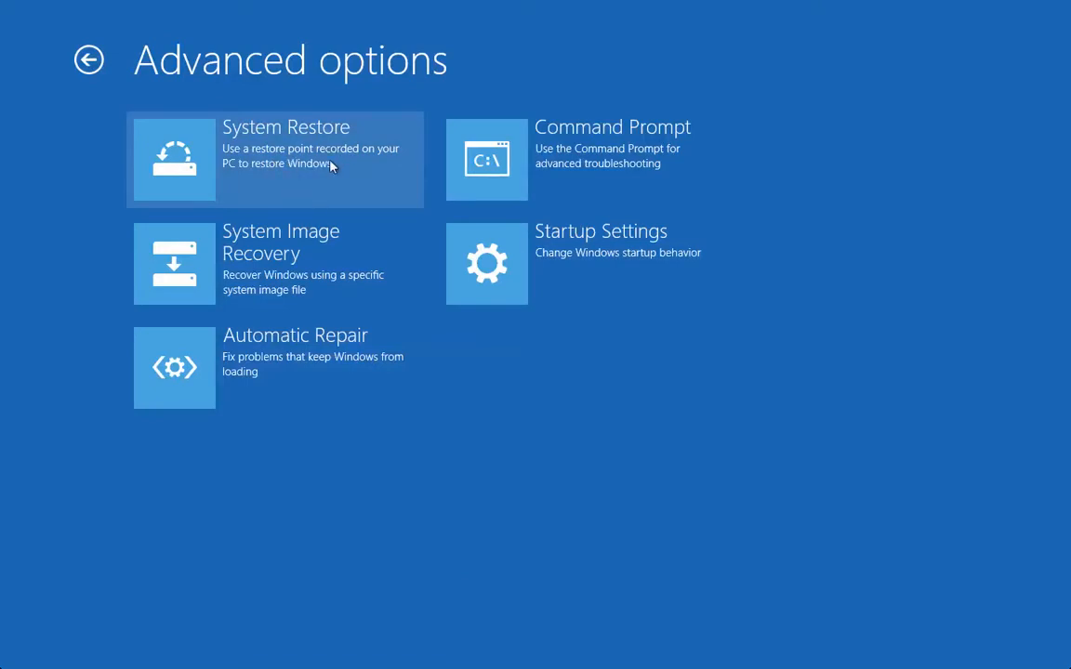
mouse_move(309, 253)
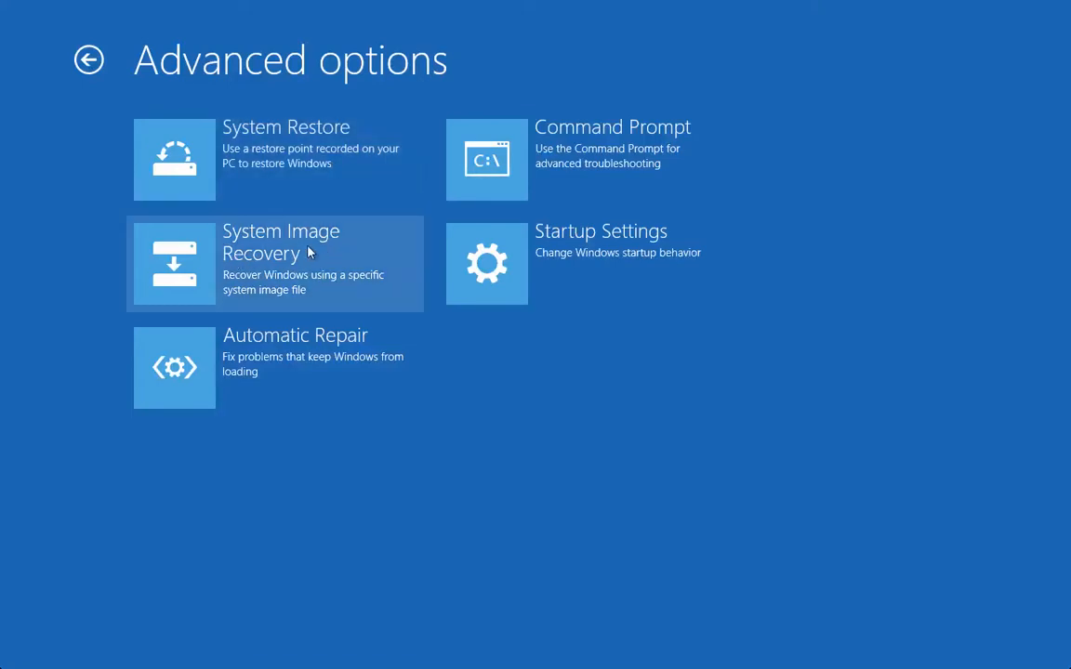
mouse_move(327, 282)
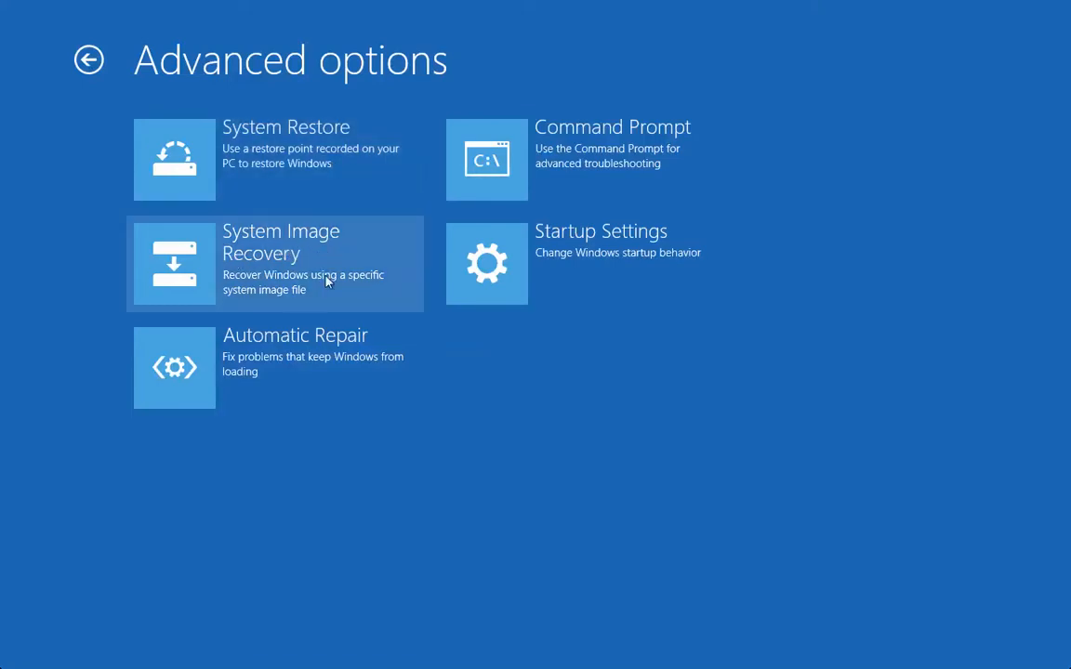
mouse_move(318, 301)
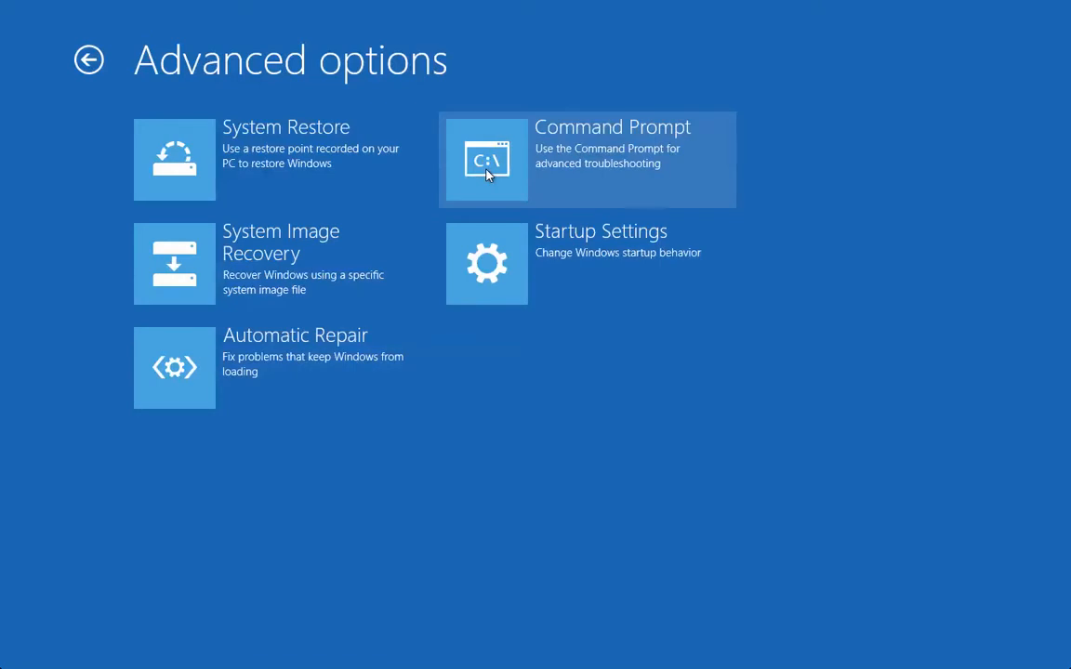
mouse_move(501, 264)
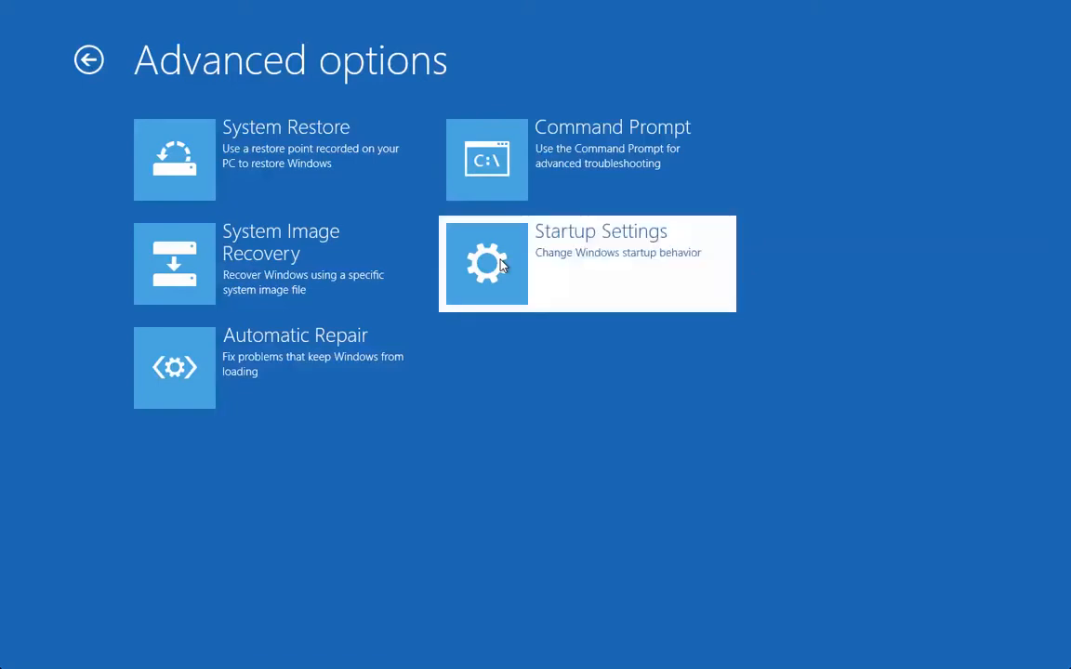
- Enter Startup Settings and restart into the numbered startup options menu
click(585, 264)
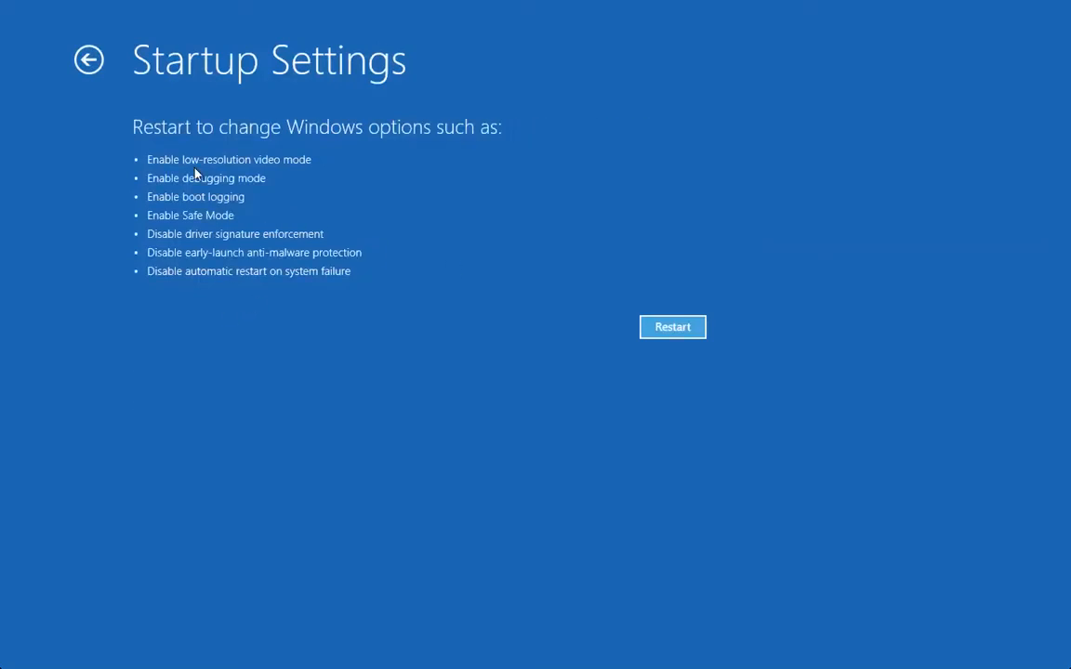
mouse_move(420, 141)
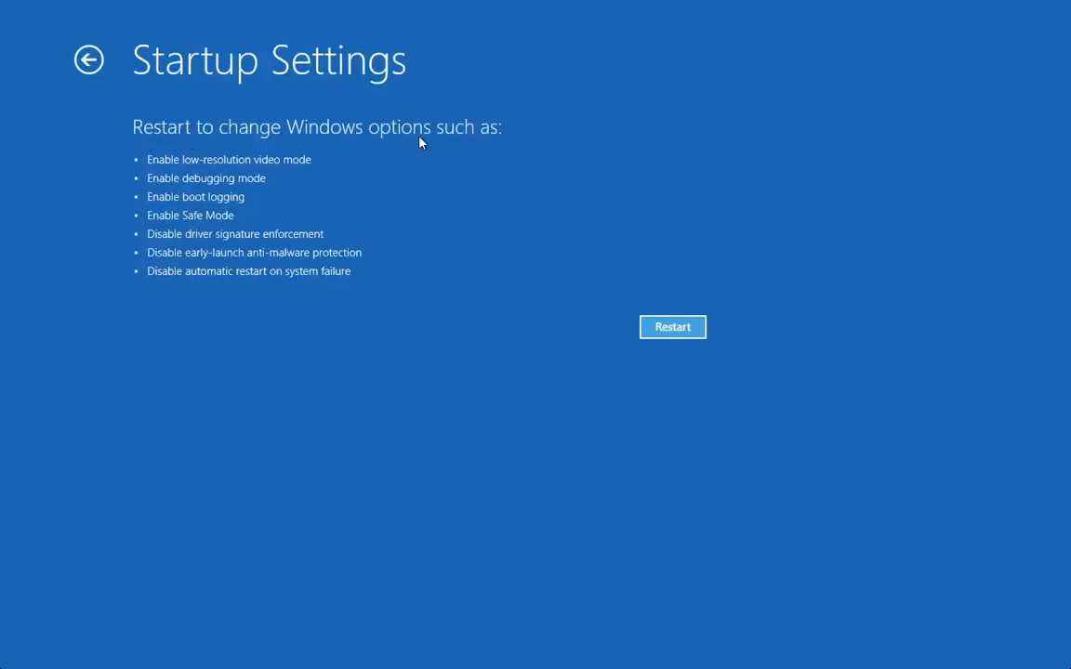
mouse_move(413, 314)
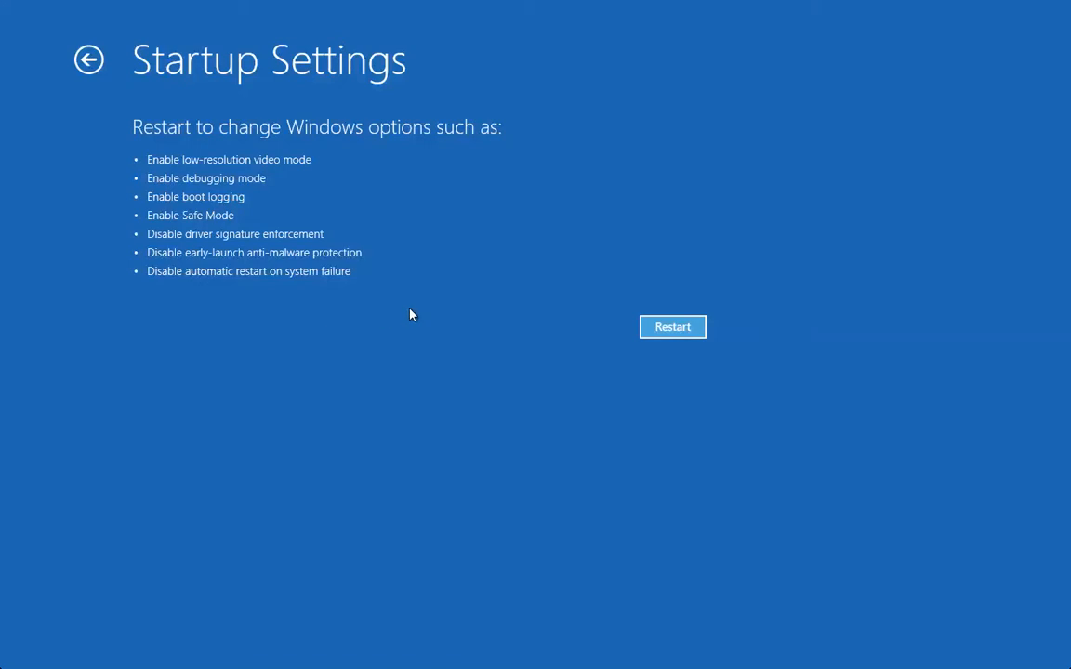
mouse_move(673, 383)
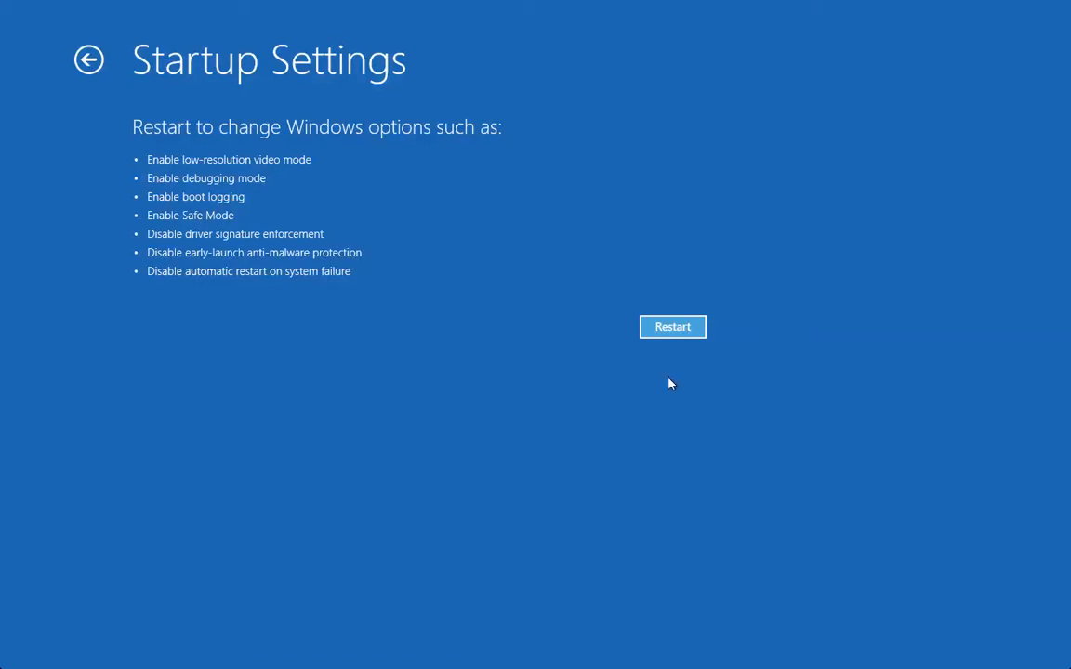
mouse_move(160, 189)
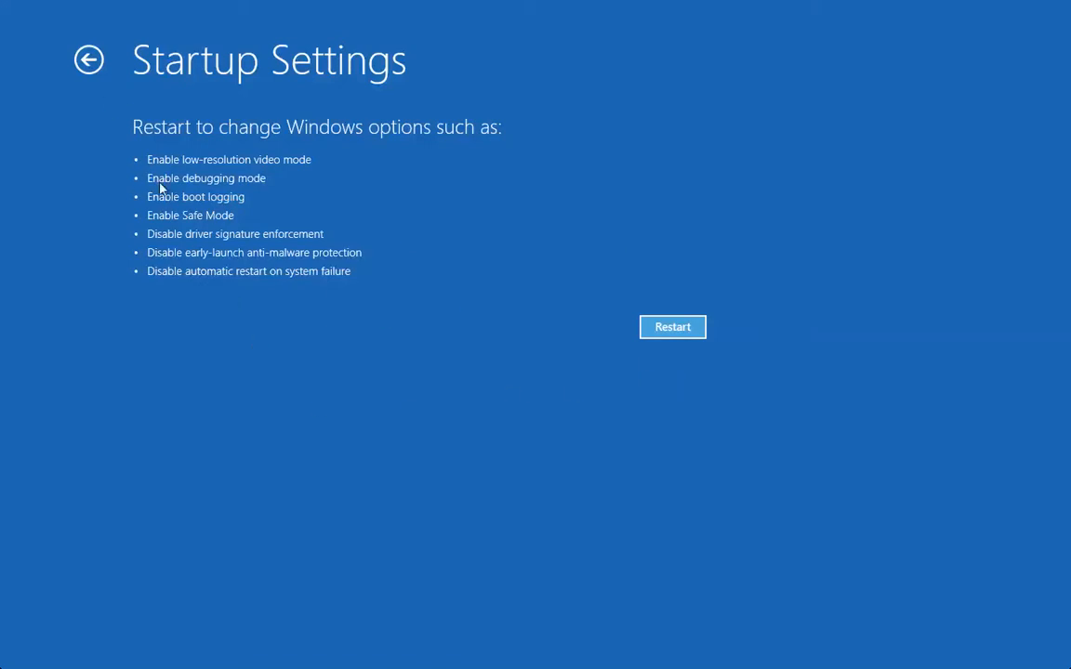
mouse_move(245, 197)
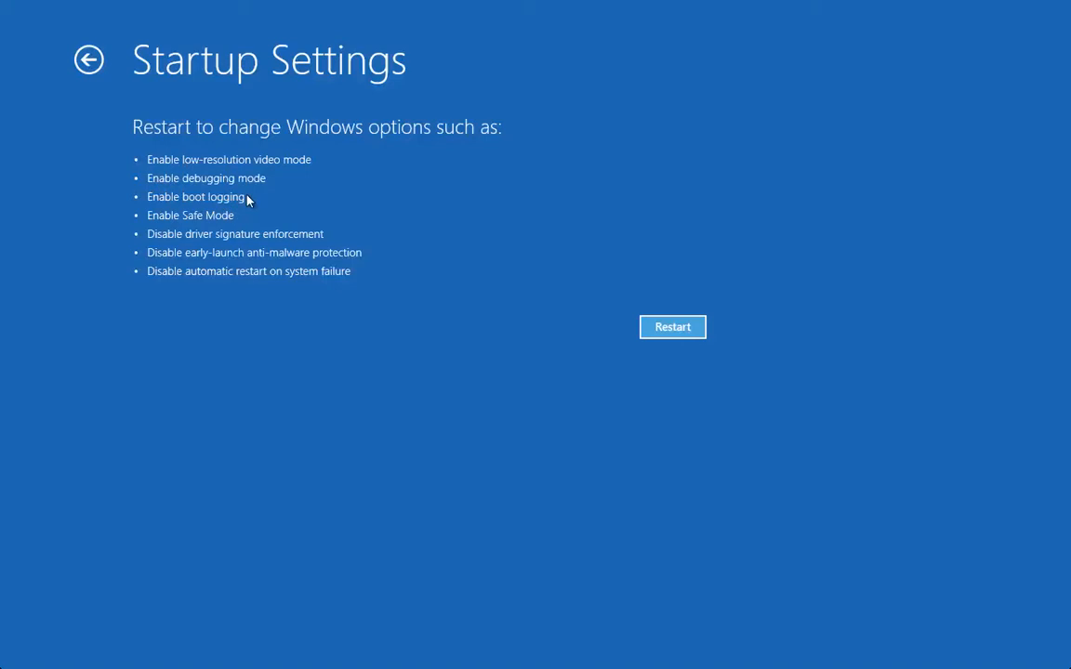
mouse_move(427, 134)
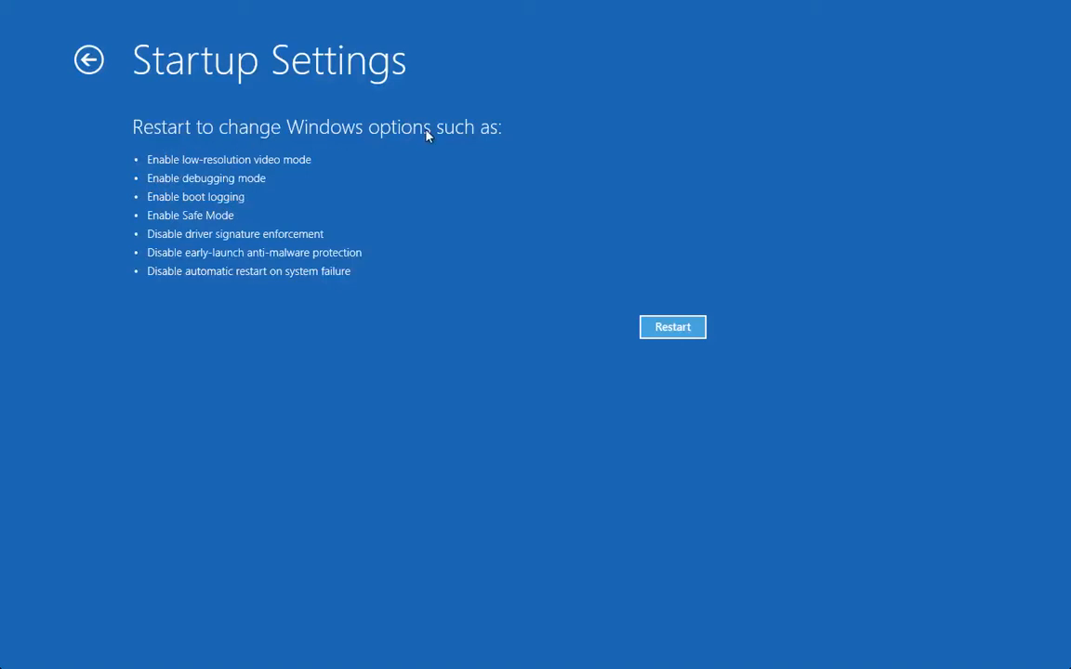
mouse_move(240, 167)
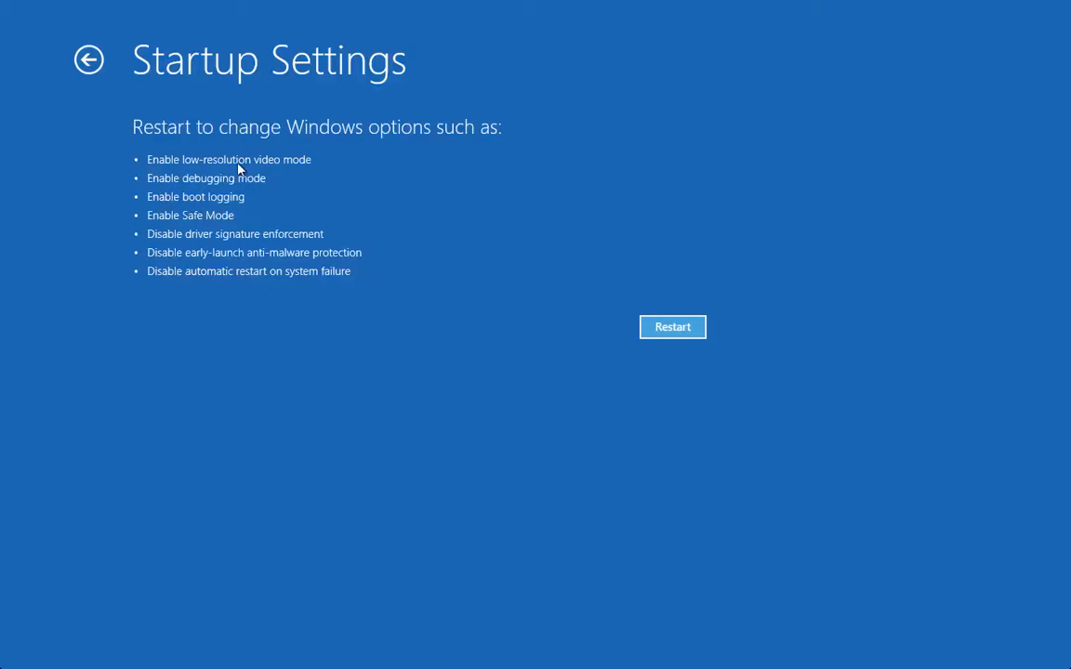
mouse_move(249, 194)
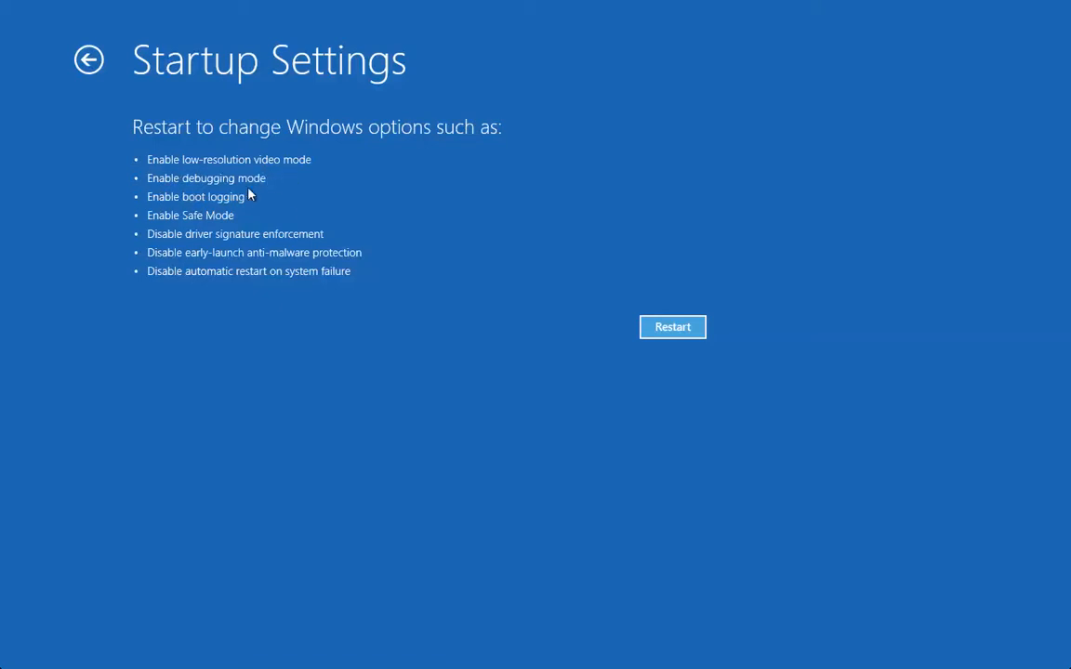
mouse_move(203, 227)
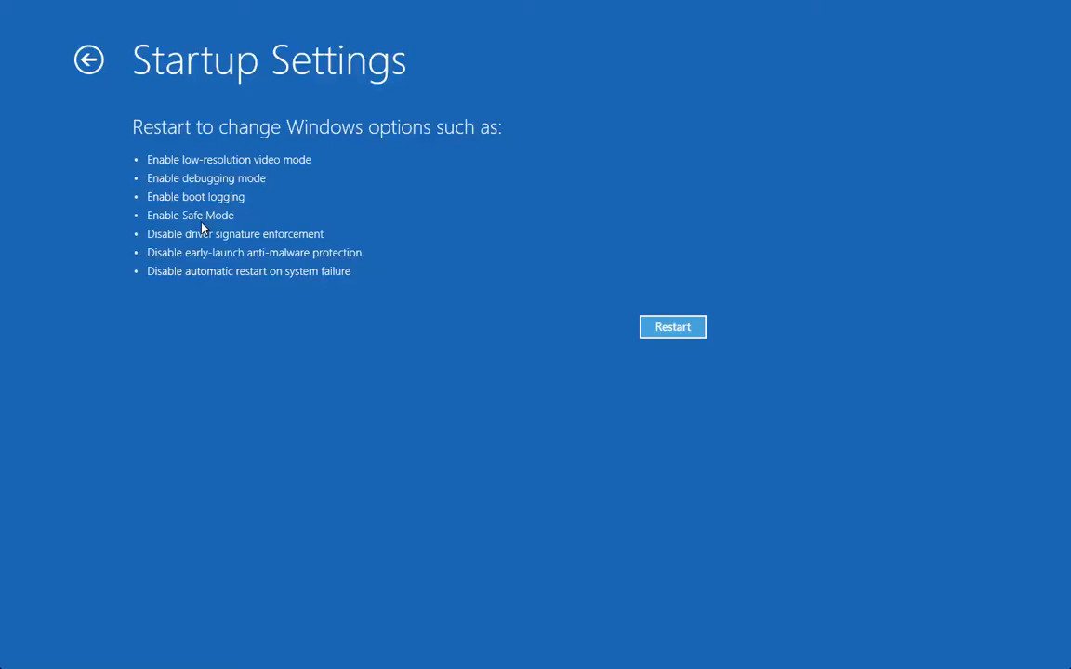
click(673, 328)
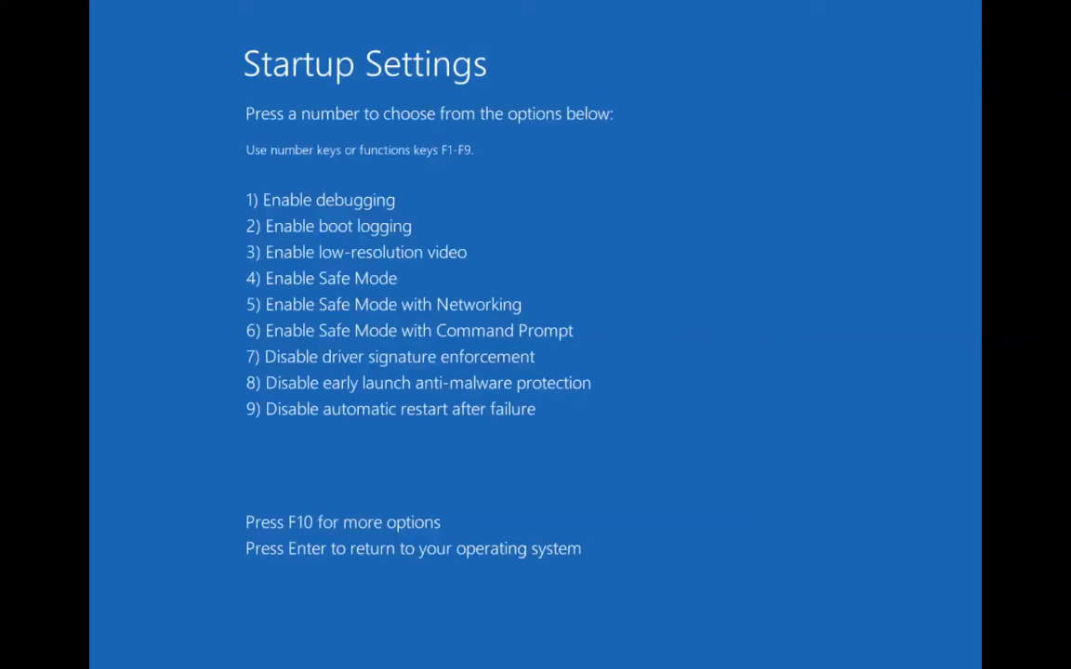
- Select Enable Safe Mode and let Windows boot to the sign-in screen
key(Enter)
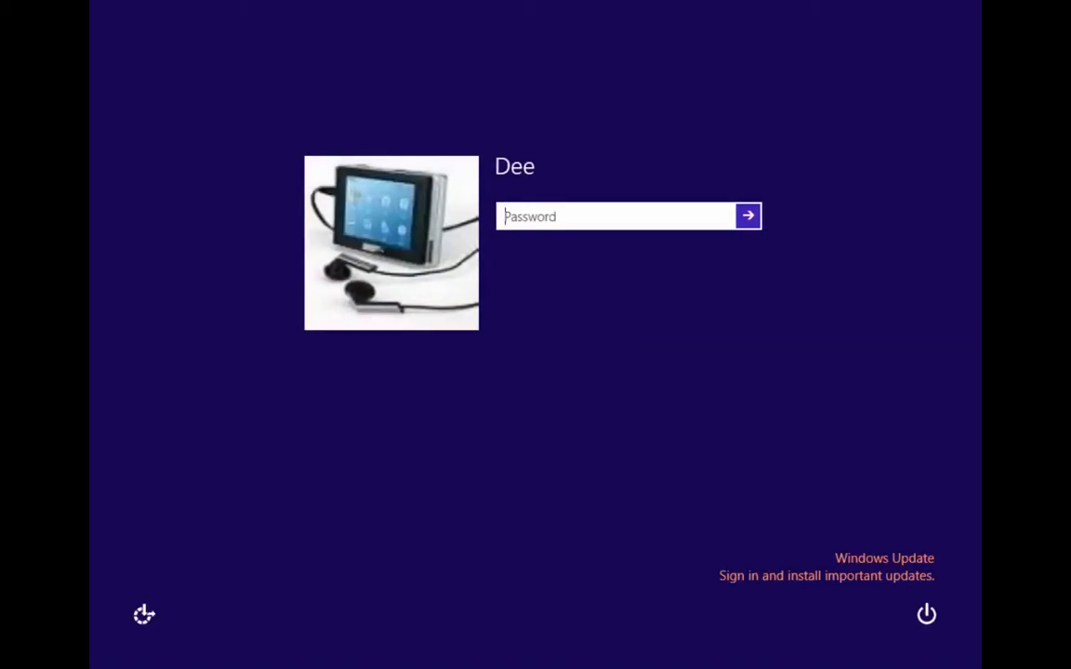
text(password)
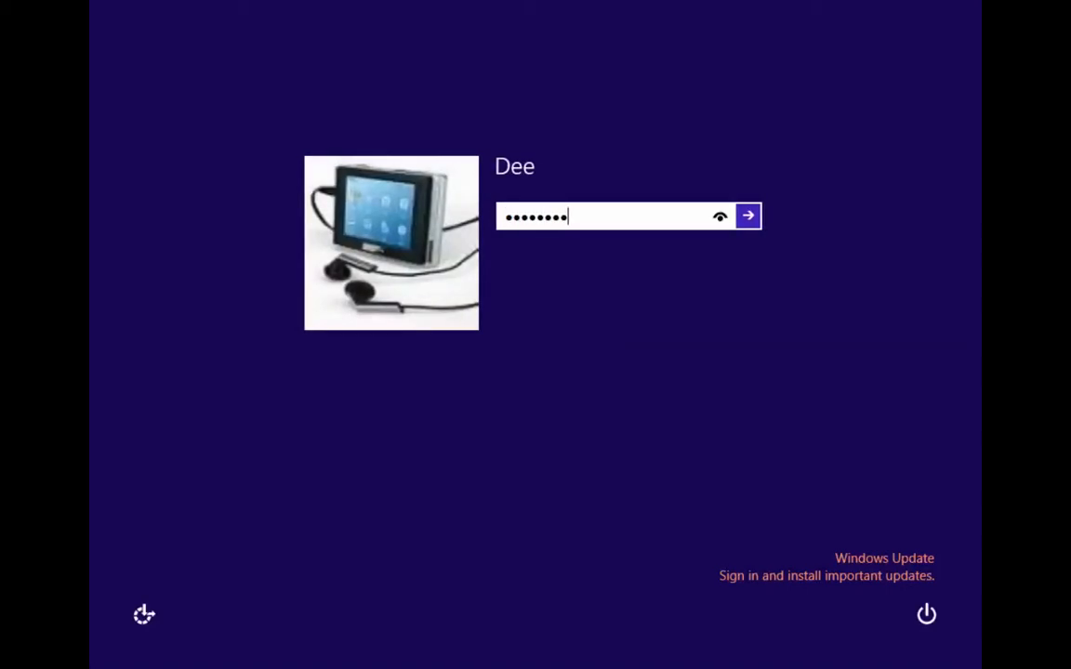
click(747, 216)
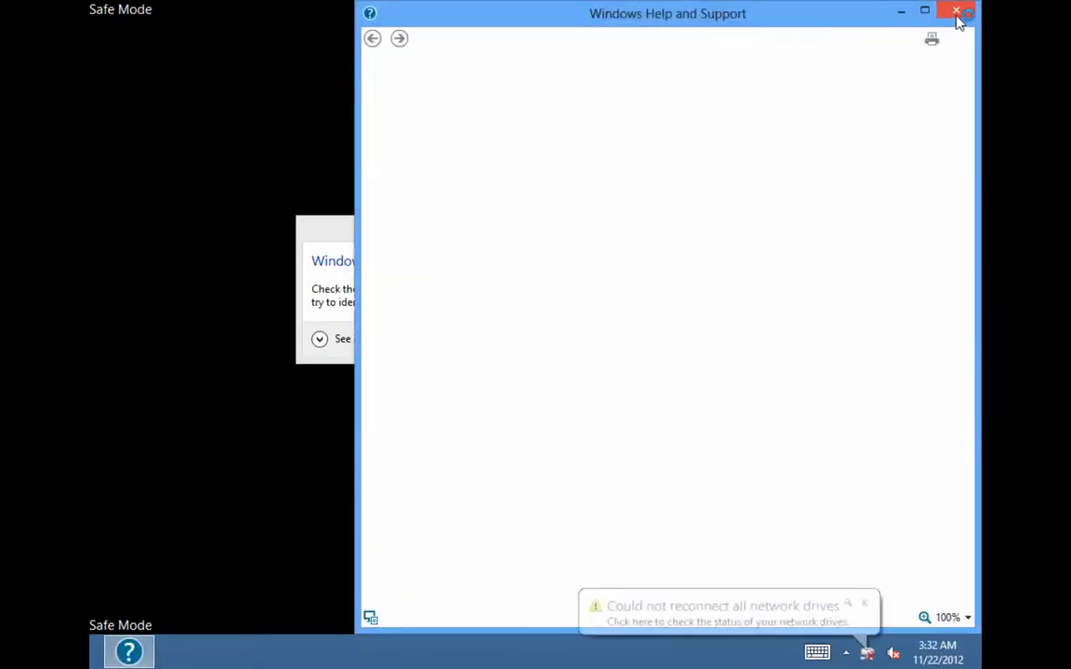
- Dismiss the Help and Support window, the Network Error dialog and the network drives notice
click(955, 11)
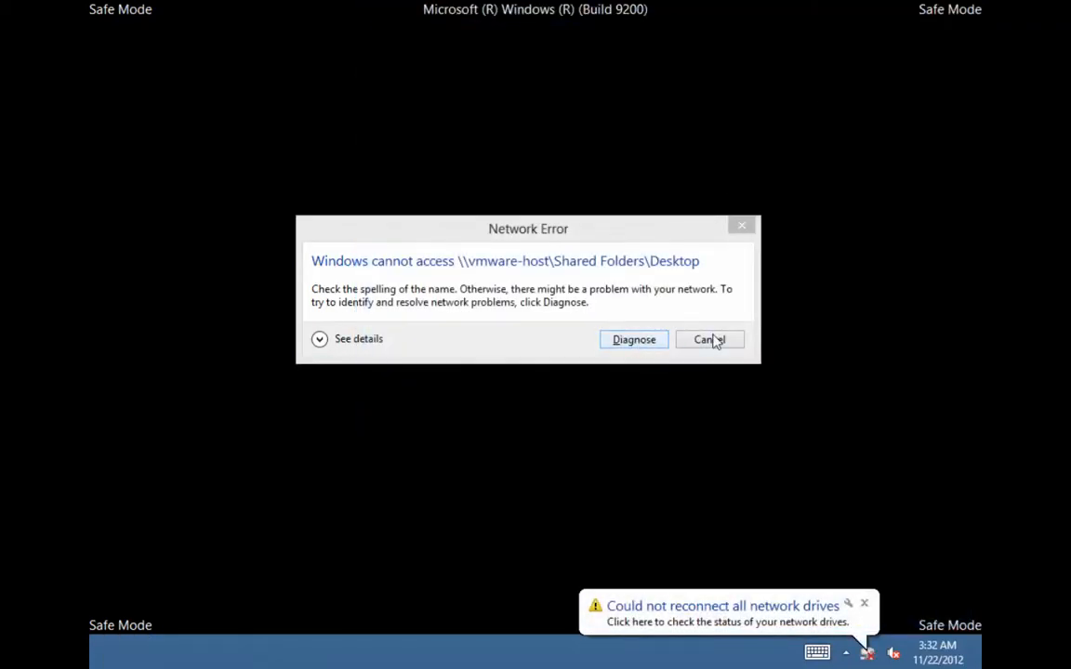
click(708, 338)
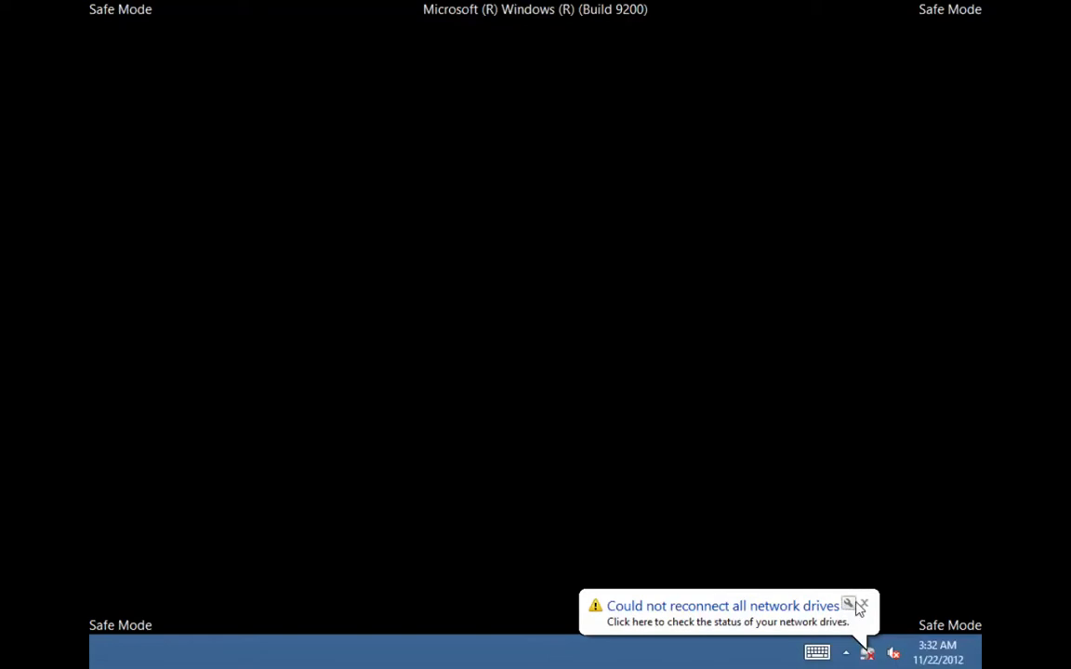
click(862, 606)
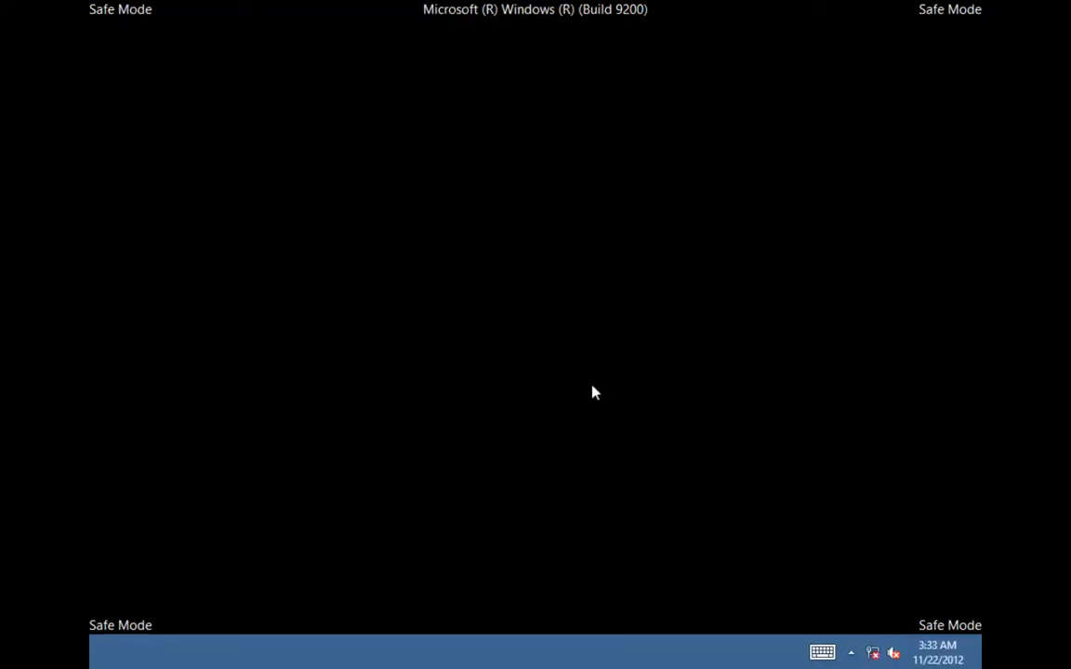
mouse_move(548, 416)
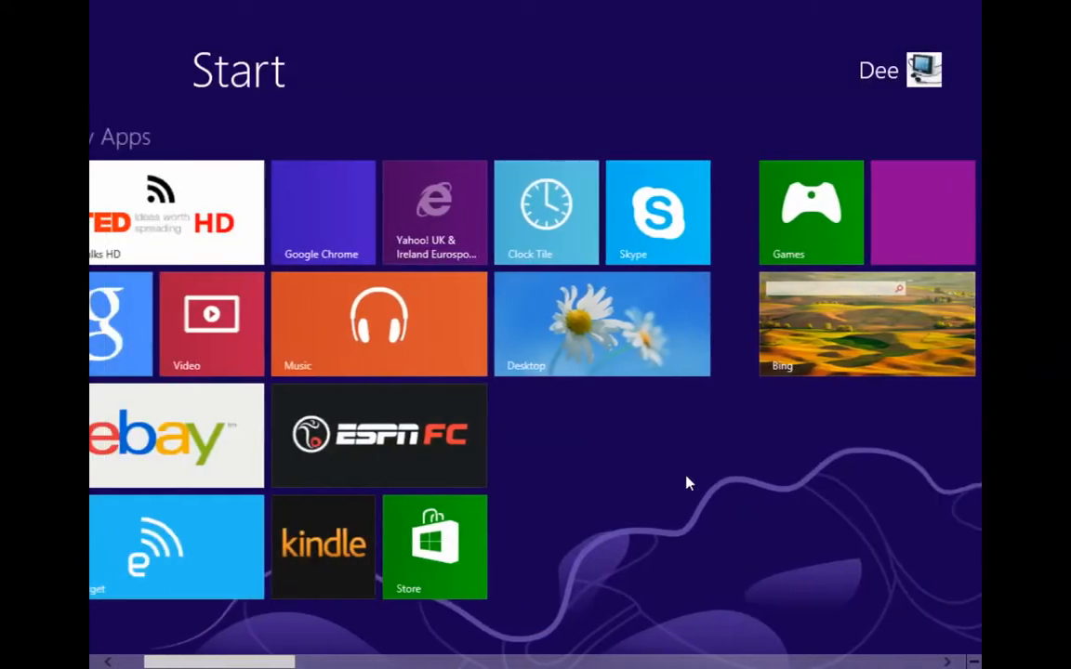
- Scroll the Start screen past Daily Apps to the Photos and Tools tile groups
scroll(left, 3)
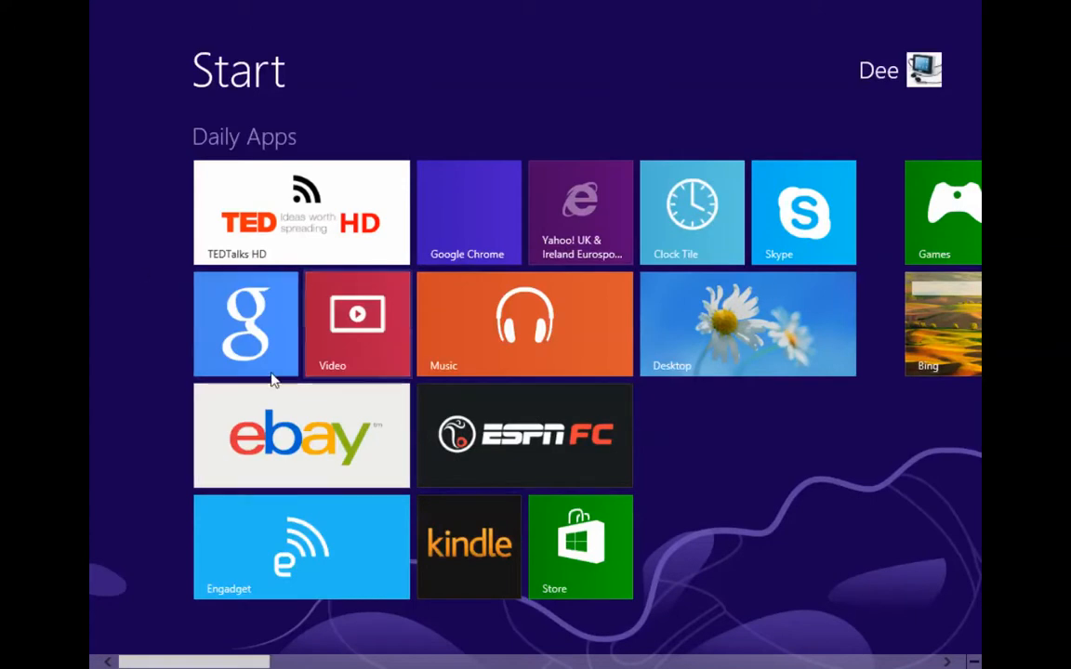
mouse_move(294, 455)
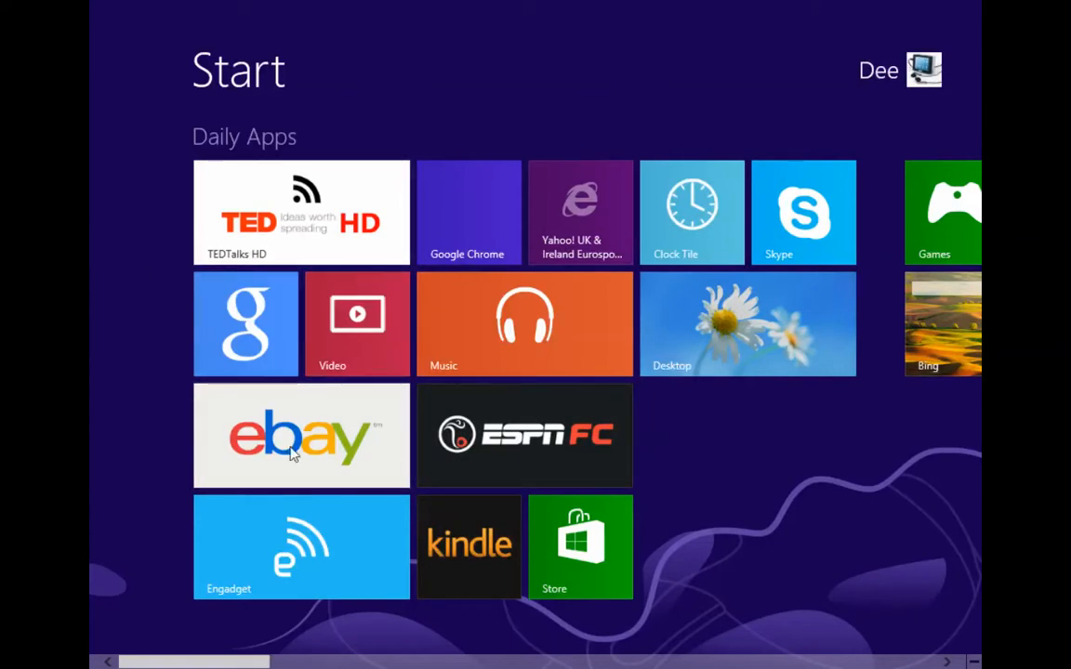
mouse_move(666, 452)
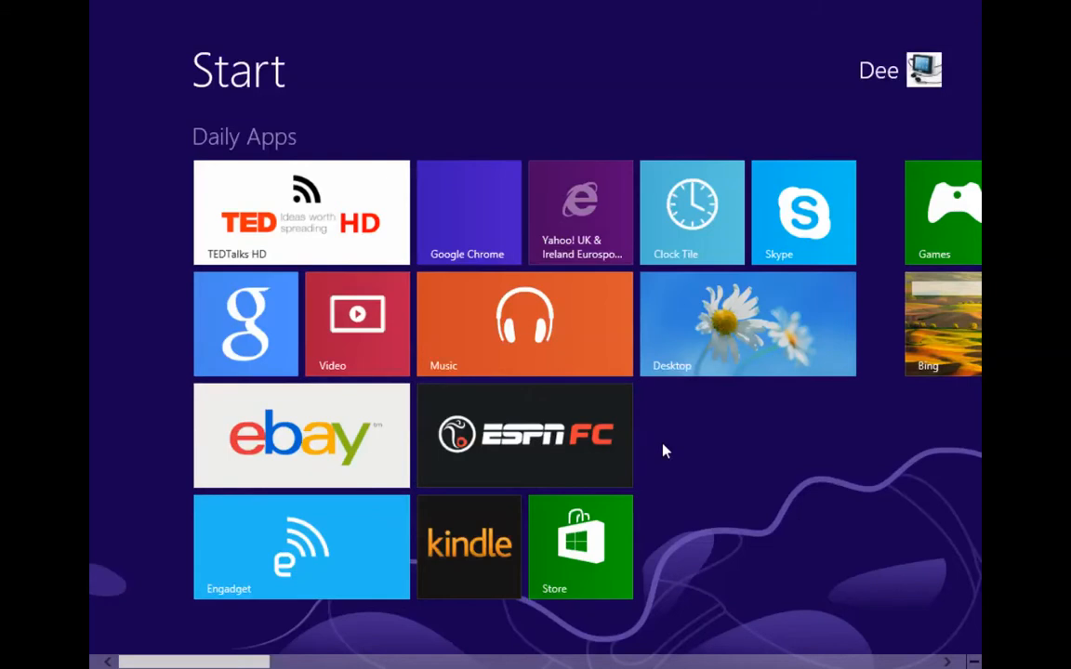
scroll(right, 3)
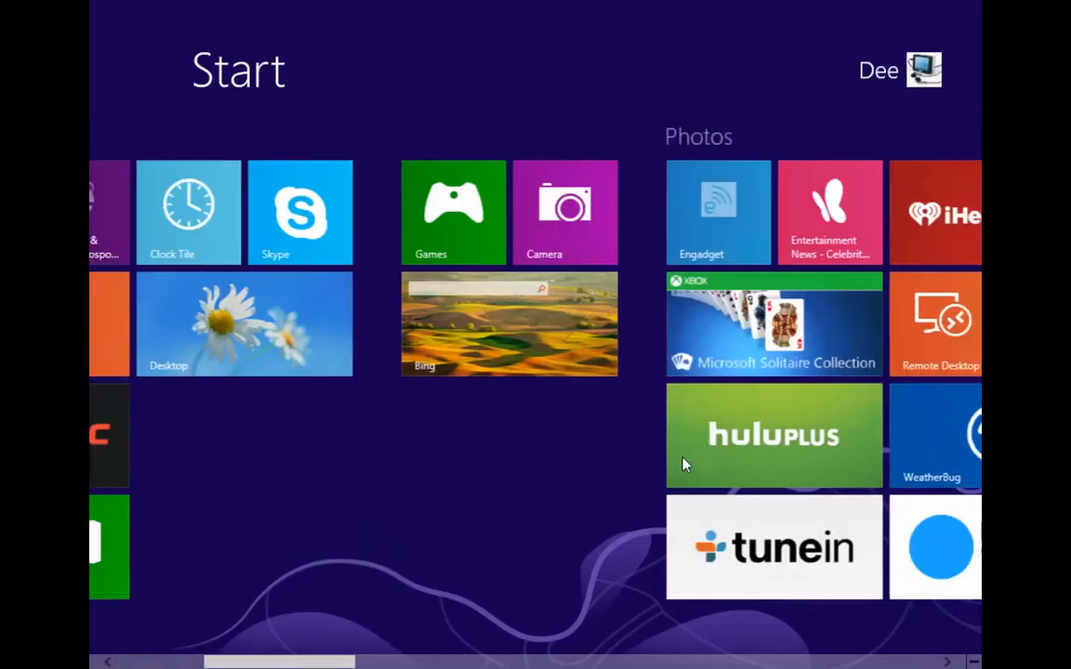
scroll(right, 3)
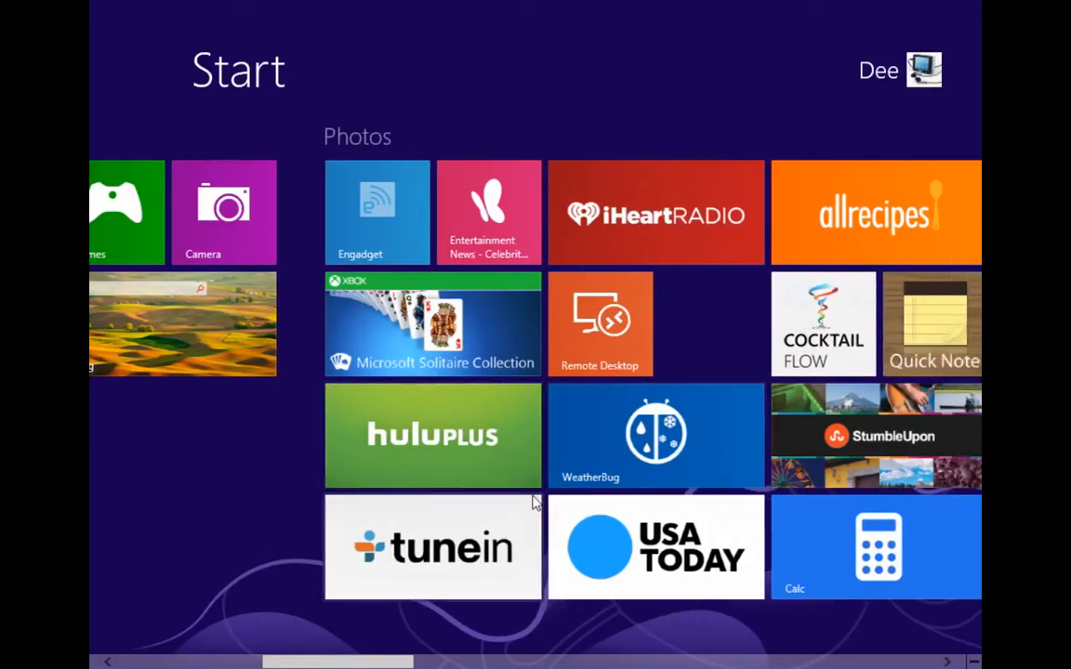
scroll(right, 3)
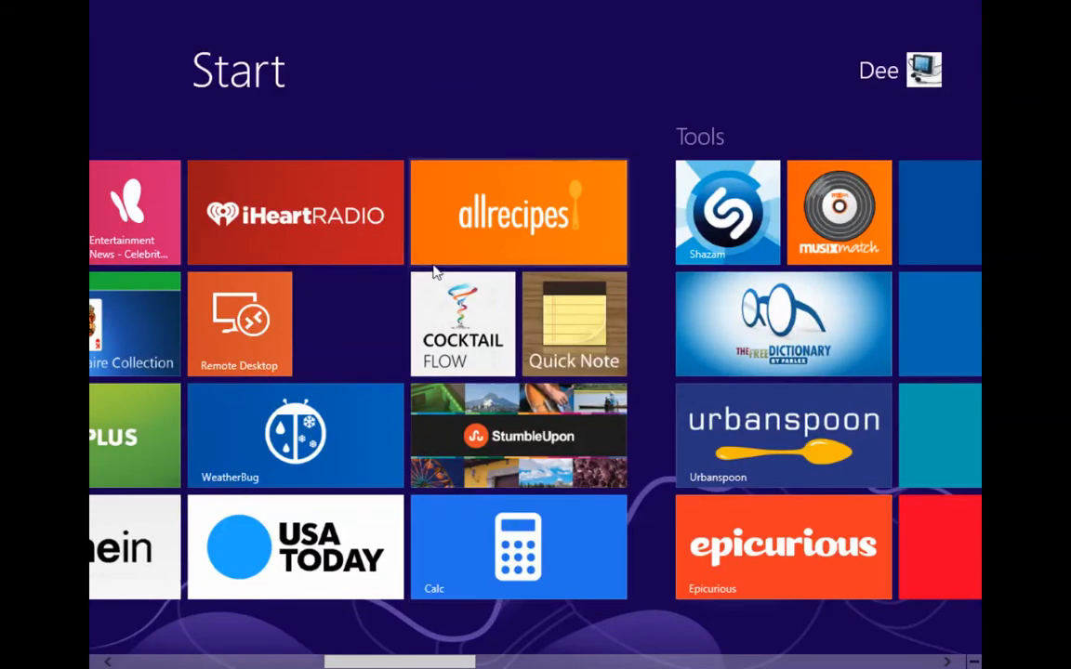
- Attempt Allrecipes, Google Search and Clock Tile, closing each 'This app can't open' warning
click(517, 212)
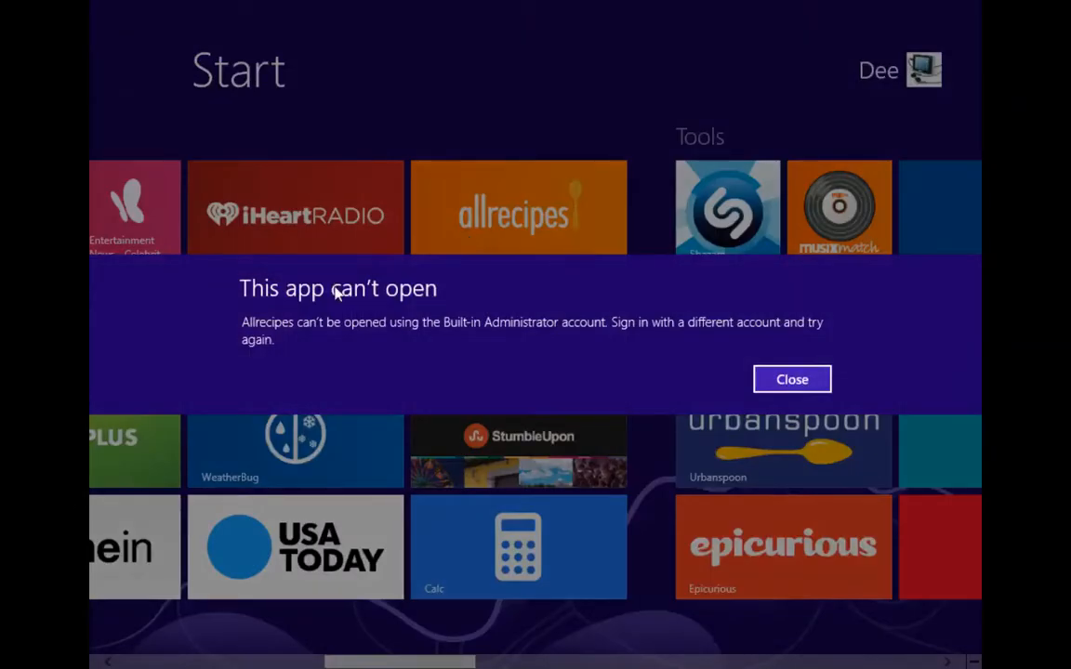
mouse_move(307, 342)
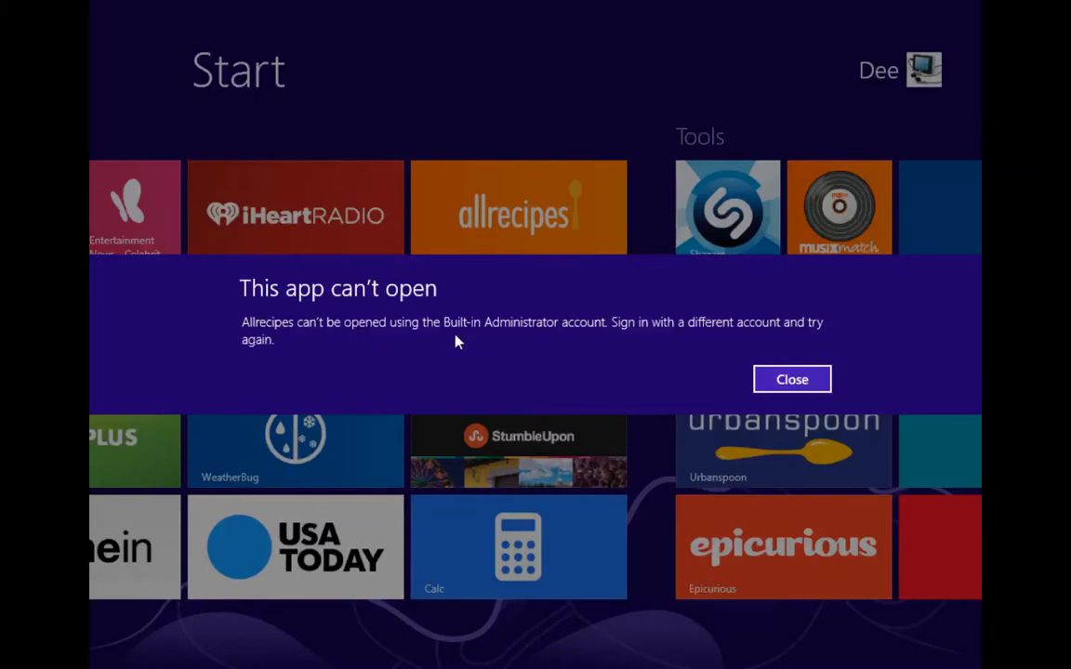
mouse_move(718, 342)
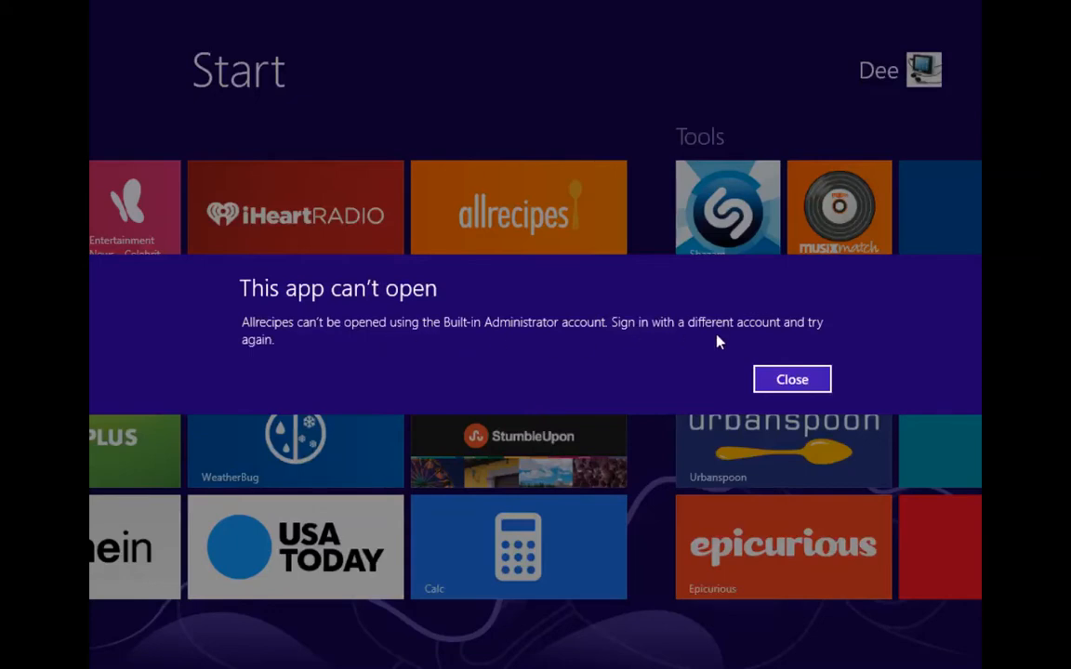
click(792, 380)
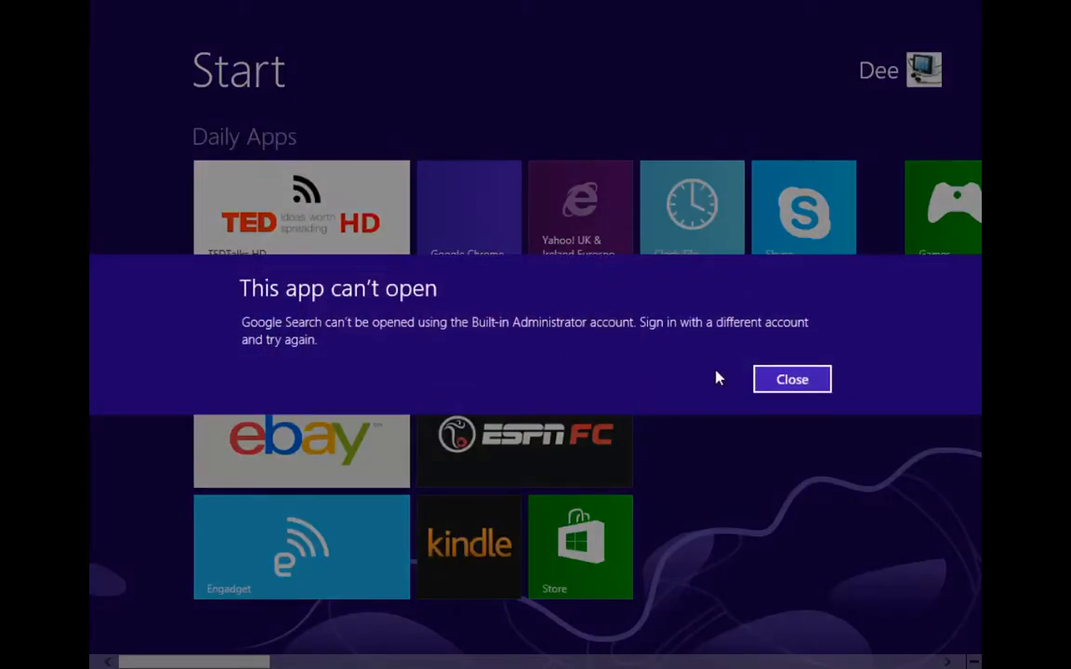
click(792, 380)
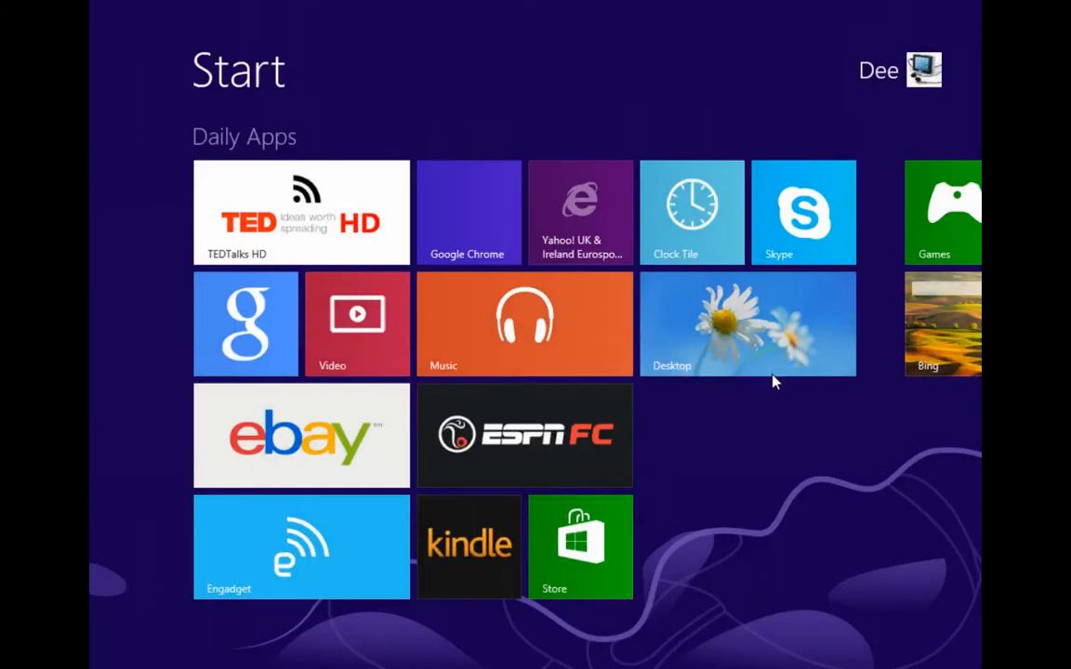
click(692, 212)
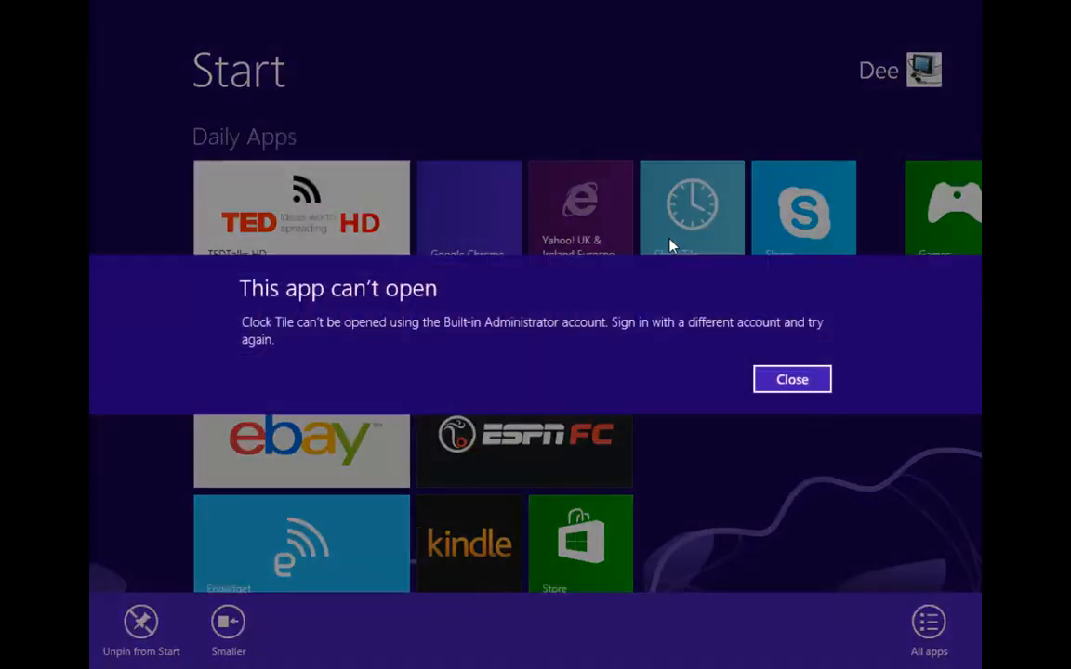
mouse_move(792, 379)
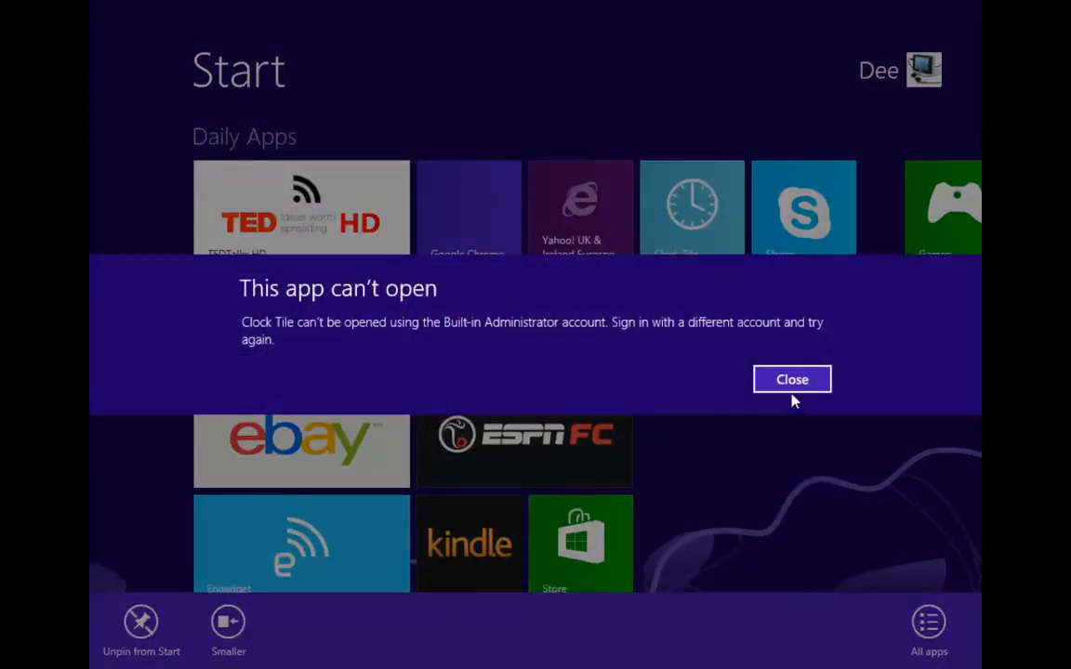
click(792, 380)
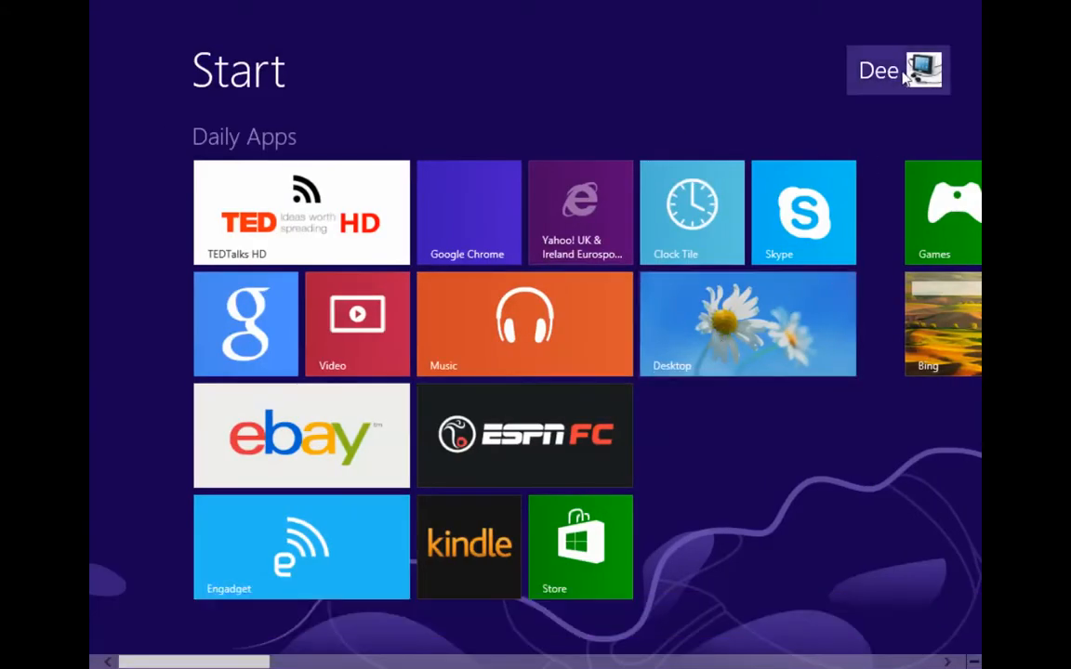
click(896, 71)
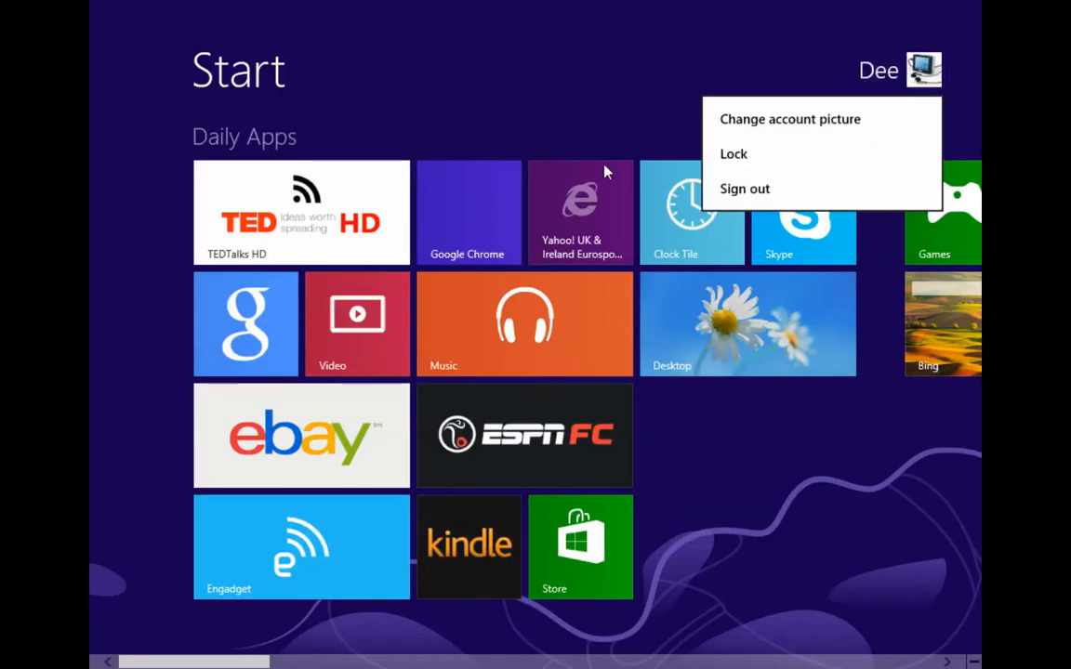
scroll(right, 3)
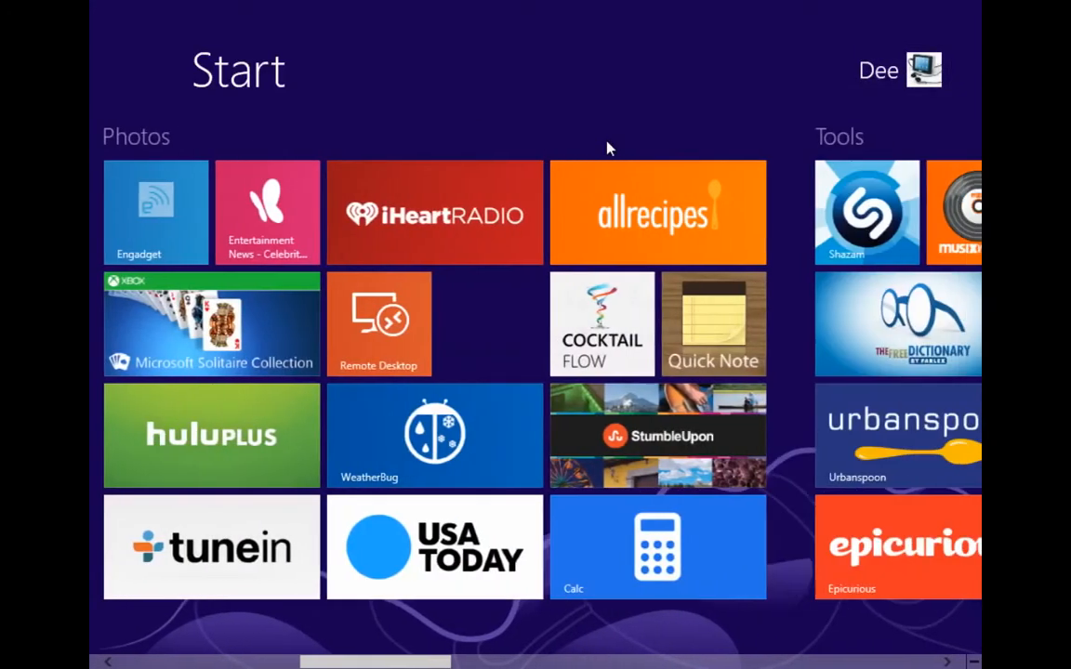
scroll(right, 3)
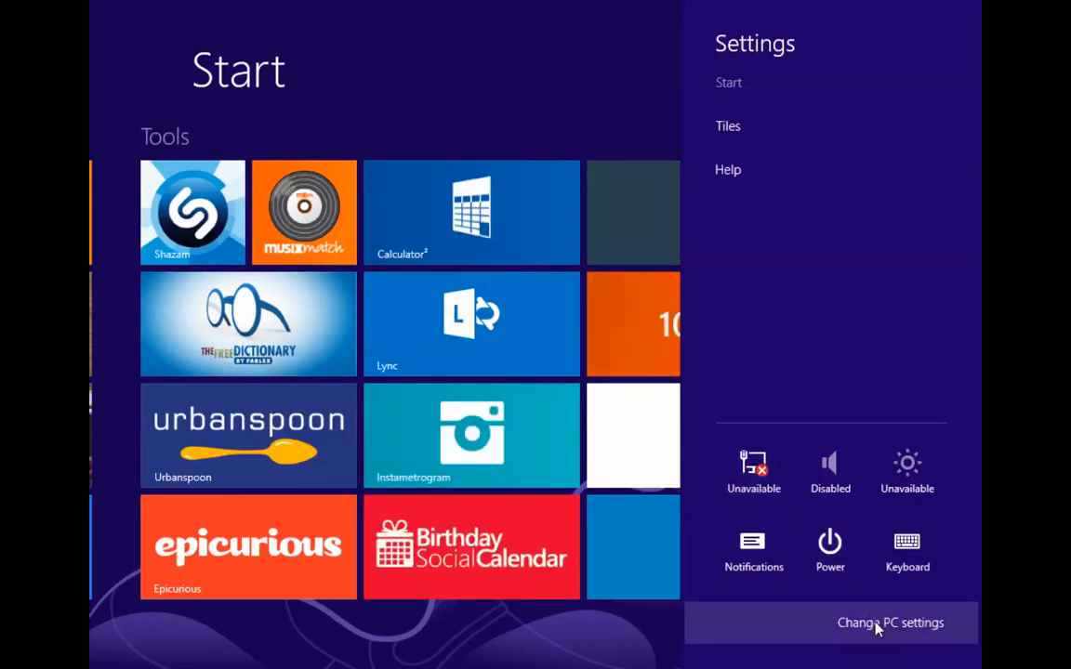
click(888, 623)
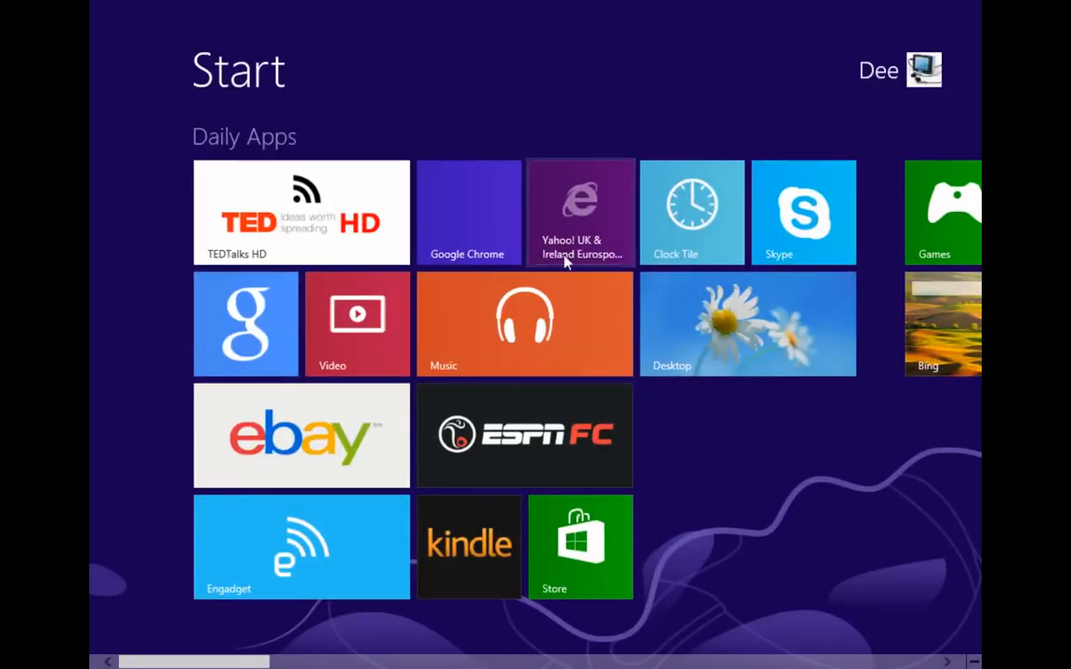
click(524, 323)
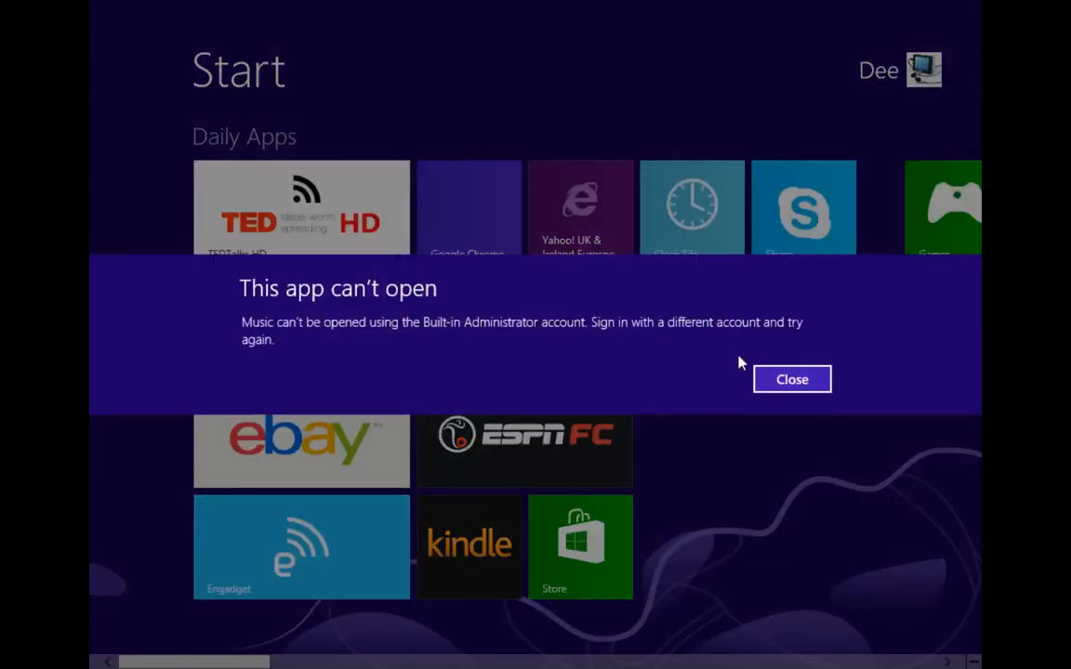
click(792, 379)
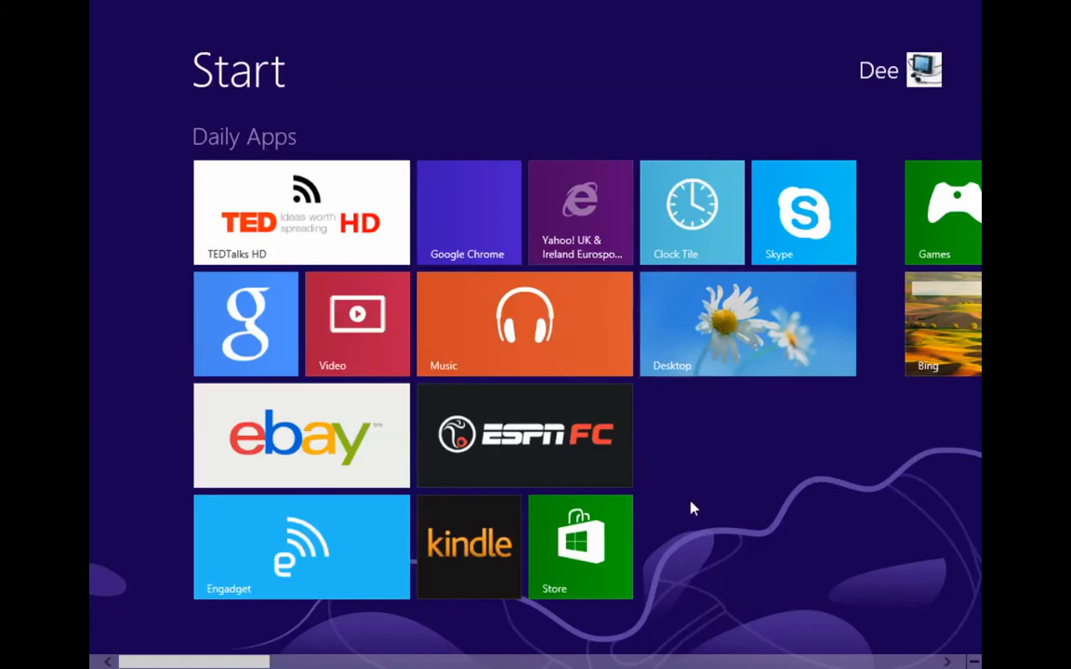
mouse_move(758, 473)
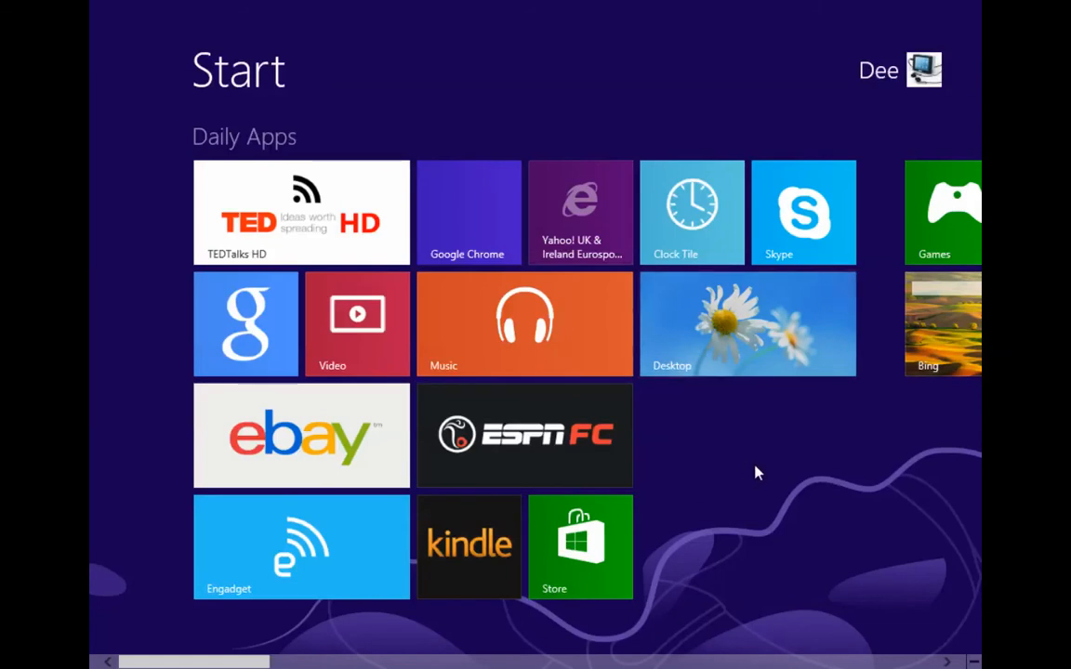